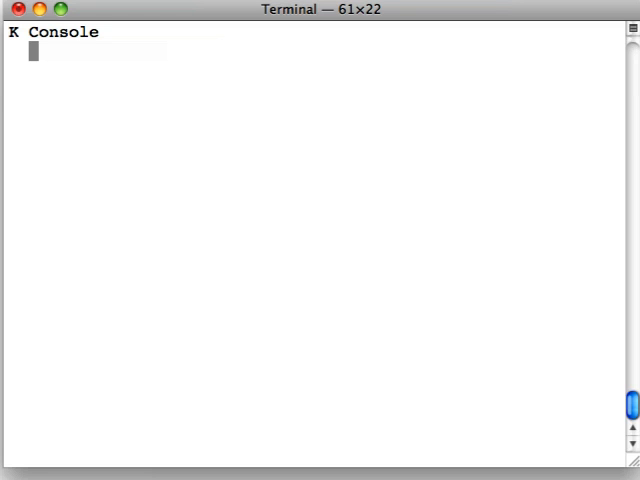
Evaluate 1 + 1, 2 * 2, then 1 + 0 1 2 and 2 * 0 1 2 element-wise.
{"action": "type", "text": "1"}
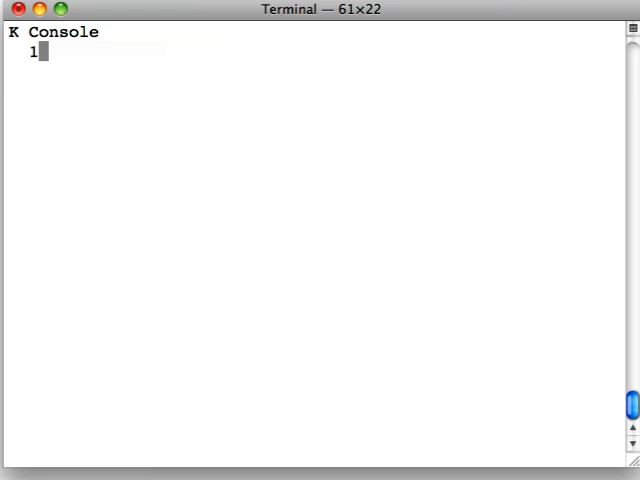
{"action": "type", "text": "+ 1"}
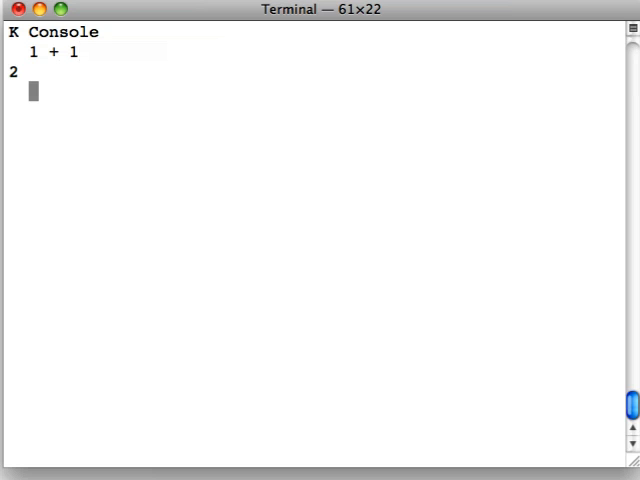
{"action": "type", "text": "2 * 2"}
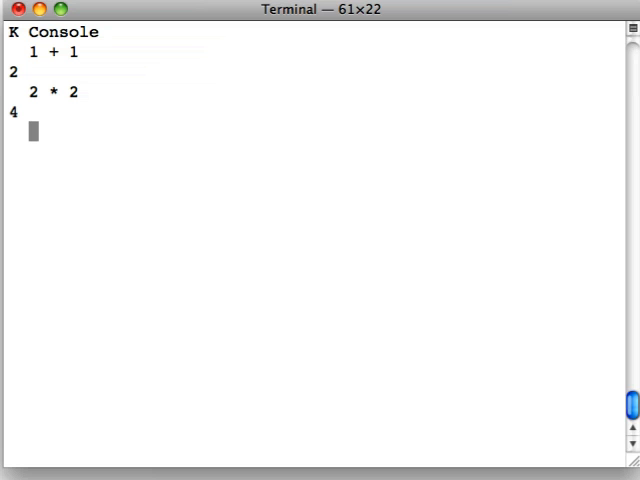
{"action": "type", "text": "1 + 0"}
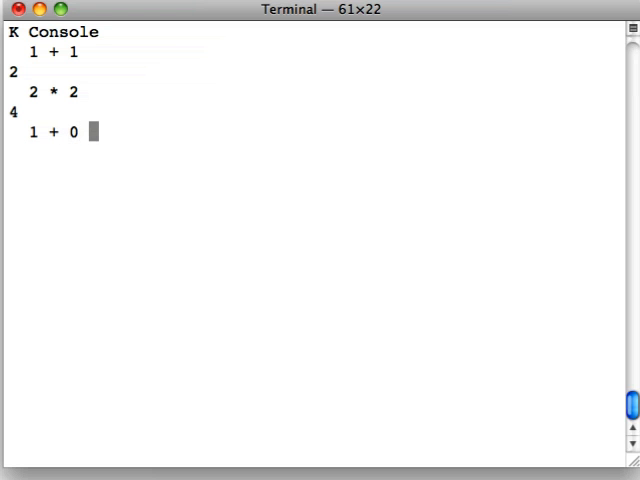
{"action": "type", "text": "1 2"}
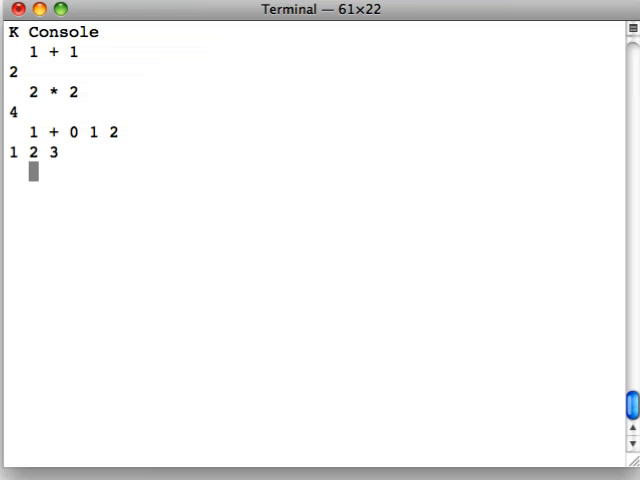
{"action": "type", "text": "2 *"}
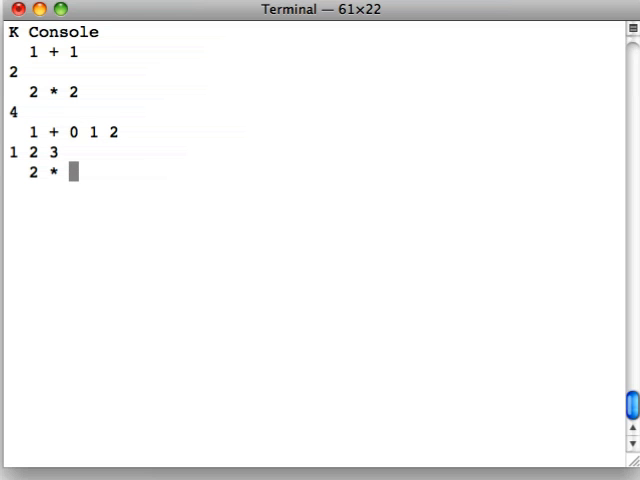
{"action": "type", "text": "0 1 2"}
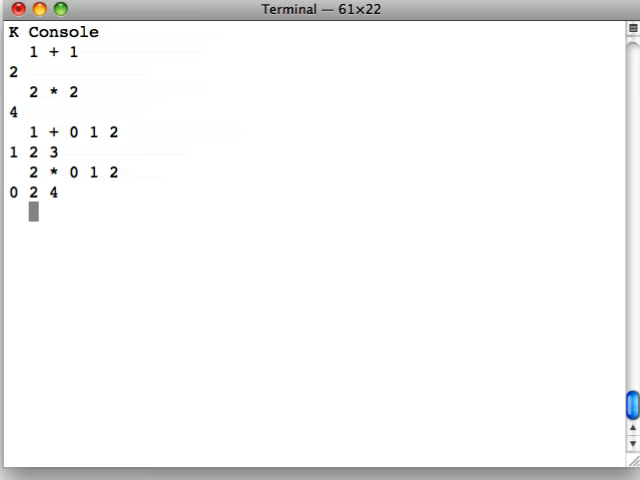
Evaluate 0 1 2 + 0 1 2, 0 1 2 * 0 1 2 and 0 1 2 ^ 2, then clear with \c.
{"action": "type", "text": "0 1 2"}
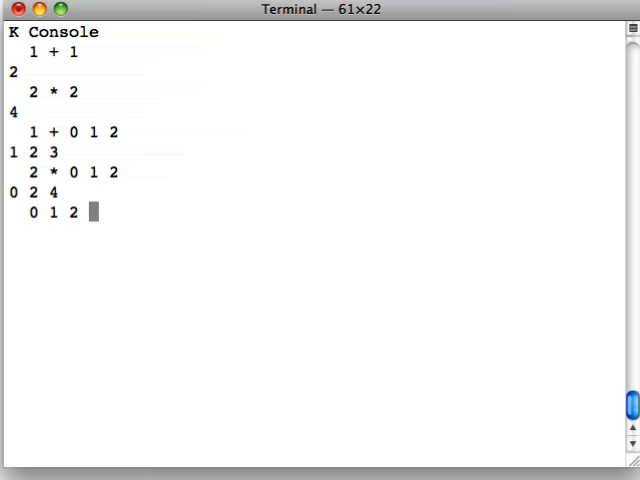
{"action": "type", "text": "+ 0 1 2"}
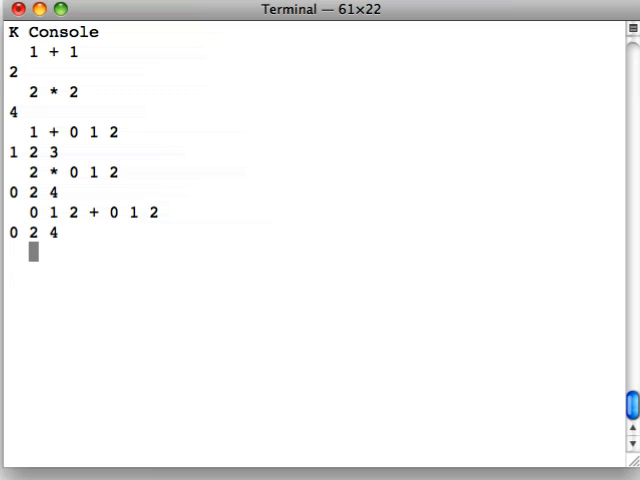
{"action": "type", "text": "0 1 2 *"}
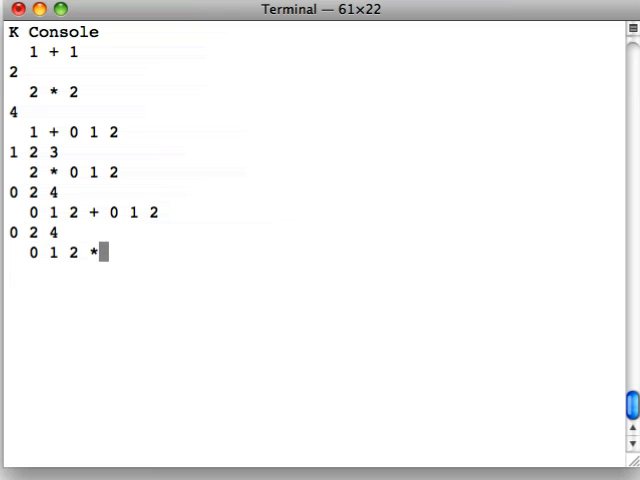
{"action": "type", "text": "0 1 2"}
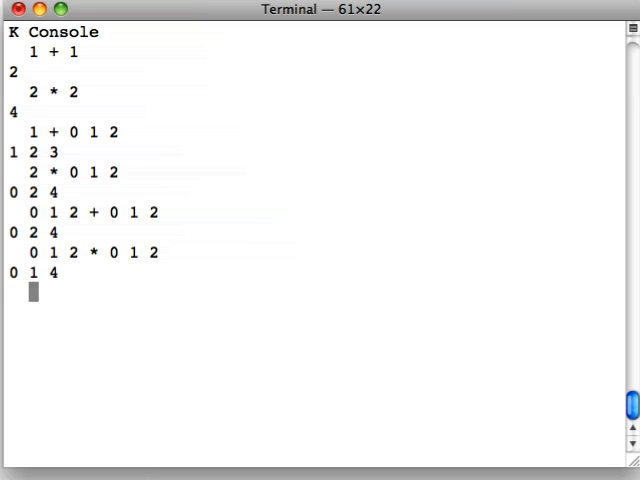
{"action": "type", "text": "0 1 2 ^"}
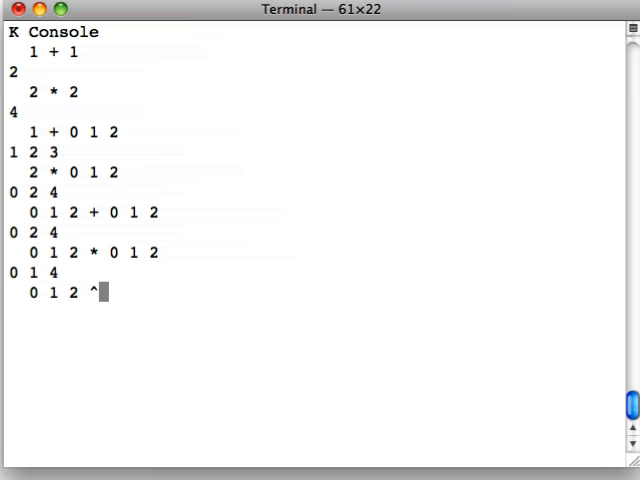
{"action": "type", "text": "2"}
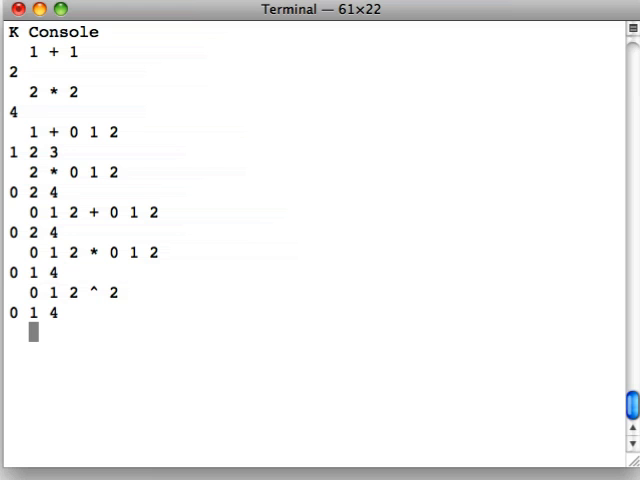
{"action": "type", "text": "\\"}
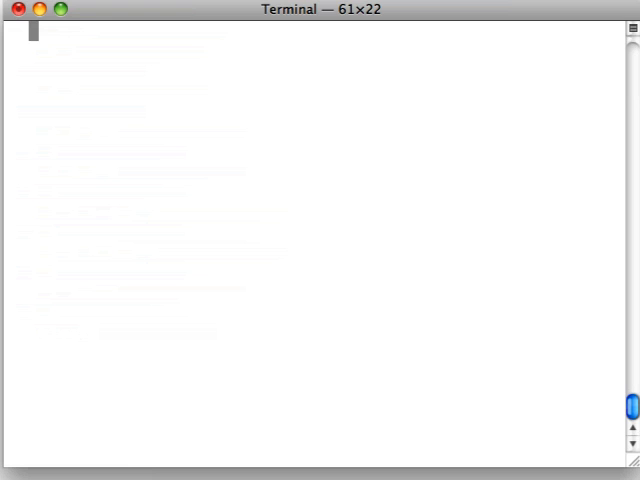
Evaluate the 2×2 identity matrix (1 0;0 1) and add it to itself giving (2 0;0 2).
{"action": "type", "text": "(1 0;0 1"}
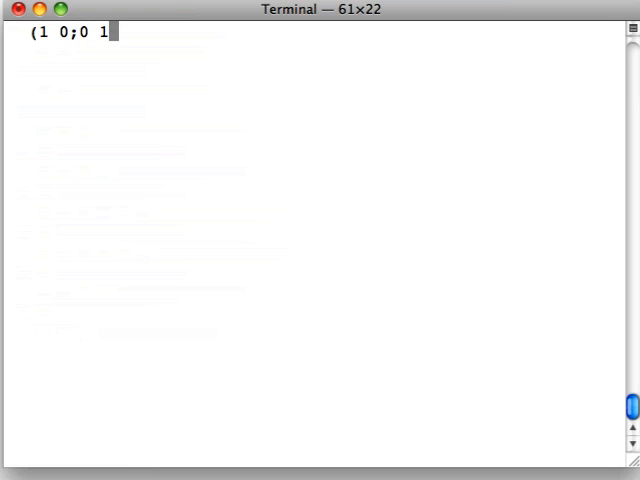
{"action": "key", "text": "Return"}
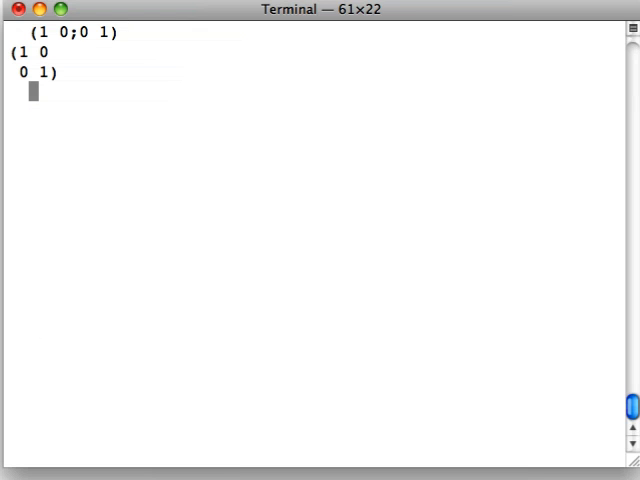
{"action": "type", "text": "(1"}
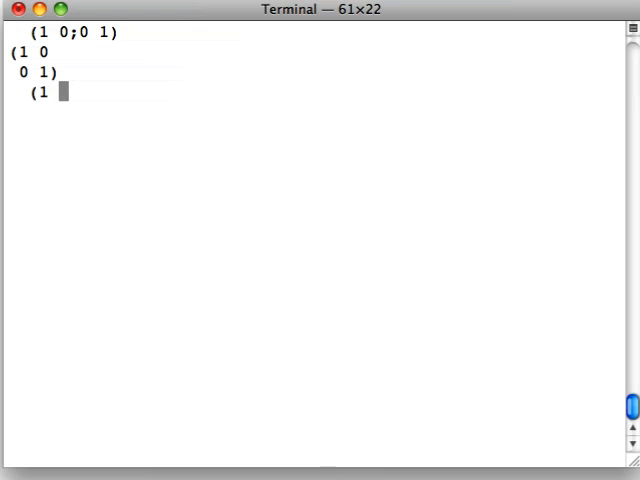
{"action": "type", "text": "0;0 1) + ("}
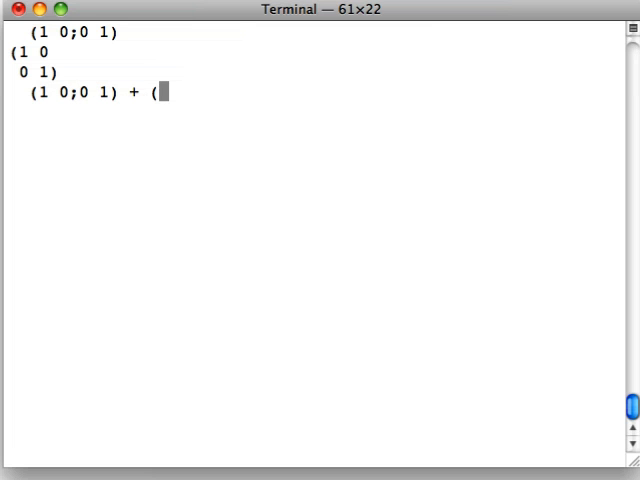
{"action": "type", "text": "1 0;0 1"}
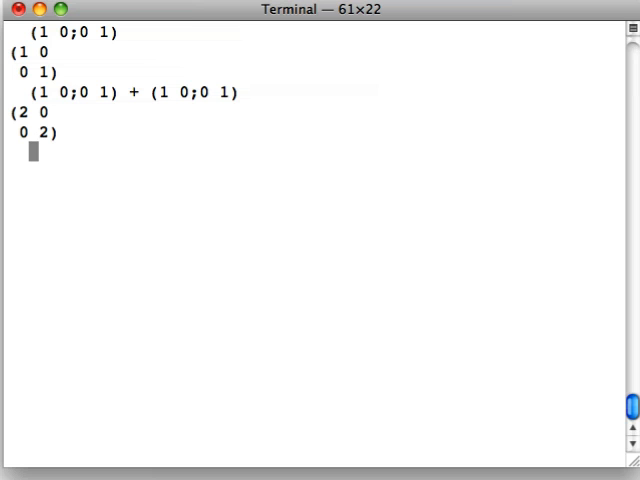
Store the identity matrix in a, show a and a + a, then clear with \c.
{"action": "type", "text": "a:"}
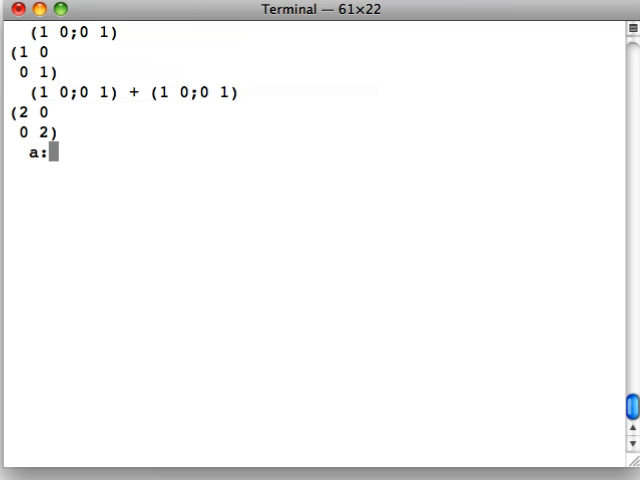
{"action": "type", "text": "(1 0;0"}
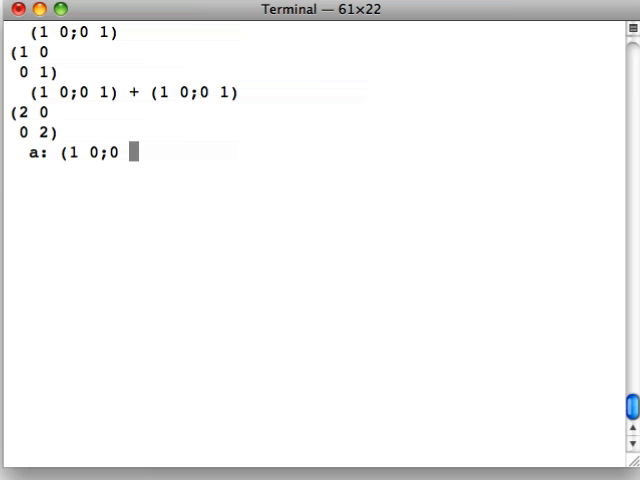
{"action": "key", "text": "Return"}
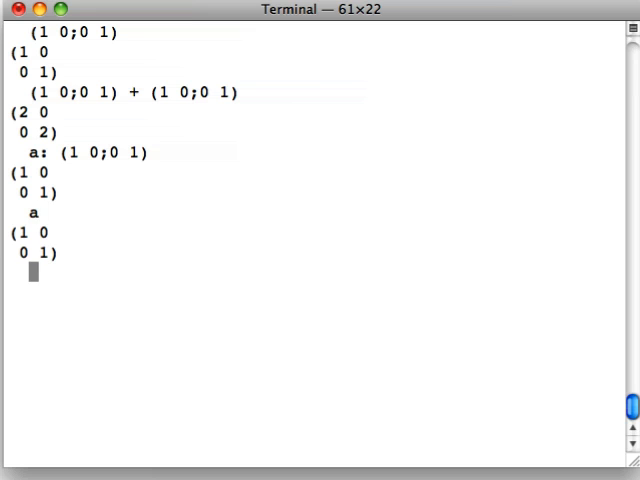
{"action": "type", "text": "a + a"}
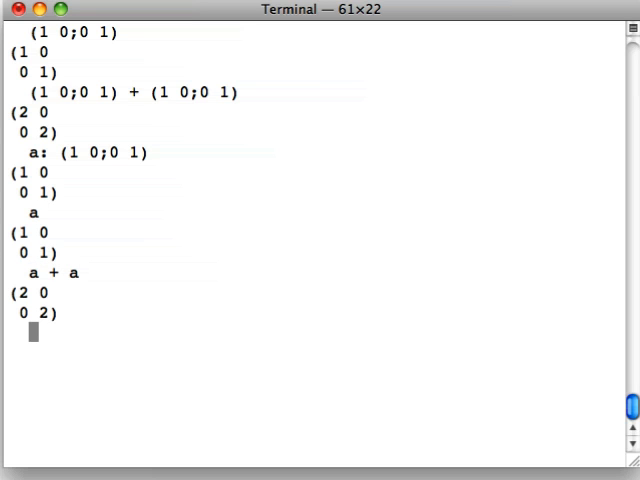
{"action": "type", "text": "\\c"}
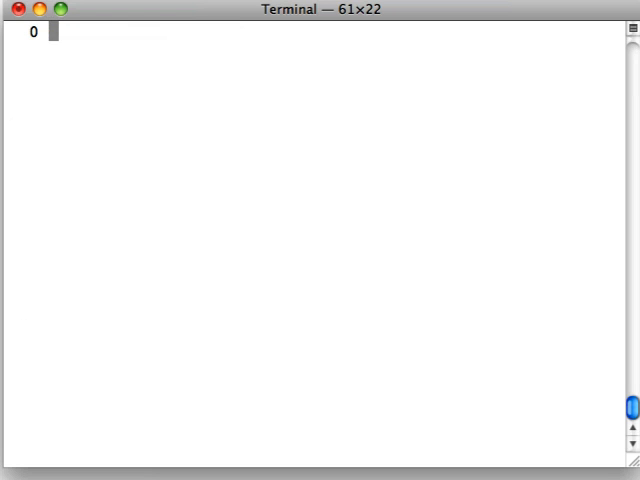
Sum 0 1 2 explicitly and with +/, evaluate 1 + +/ 0 1 2 as 4, then \clear.
{"action": "type", "text": "+ 1 +"}
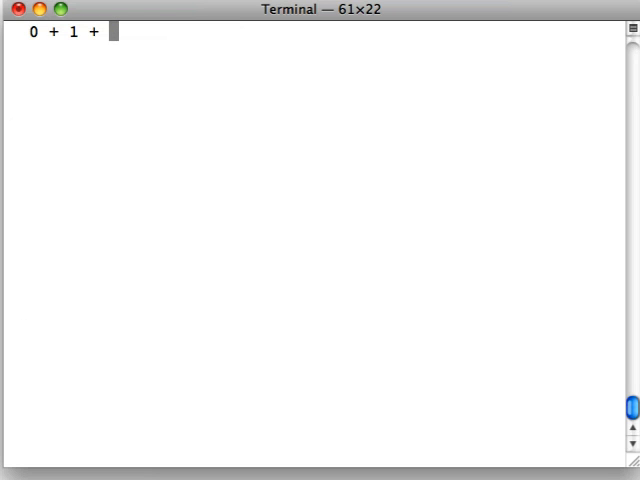
{"action": "key", "text": "Return"}
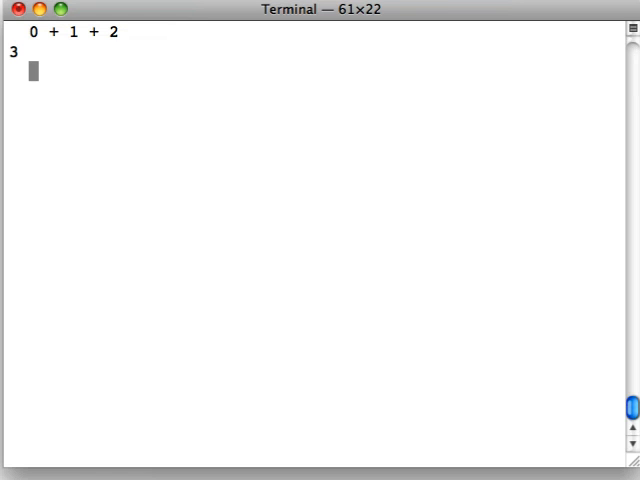
{"action": "type", "text": "+"}
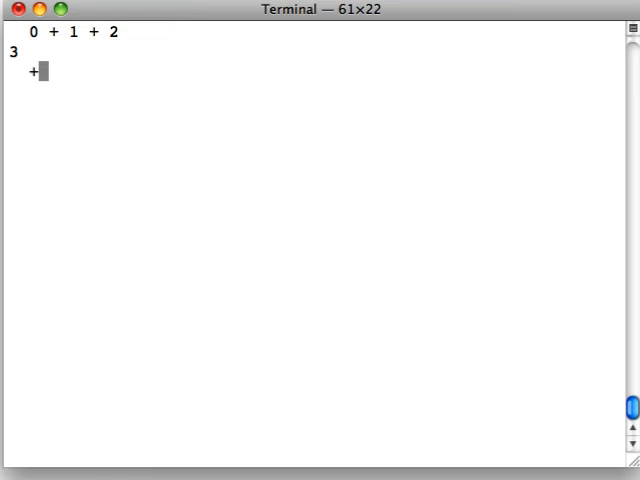
{"action": "type", "text": "/ 0 1 2"}
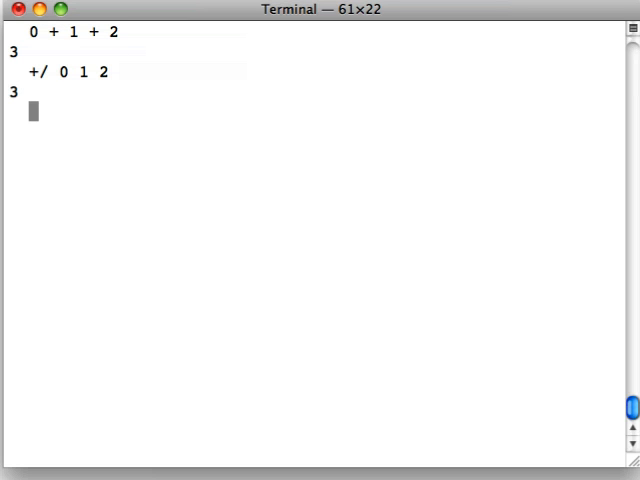
{"action": "type", "text": "1 +"}
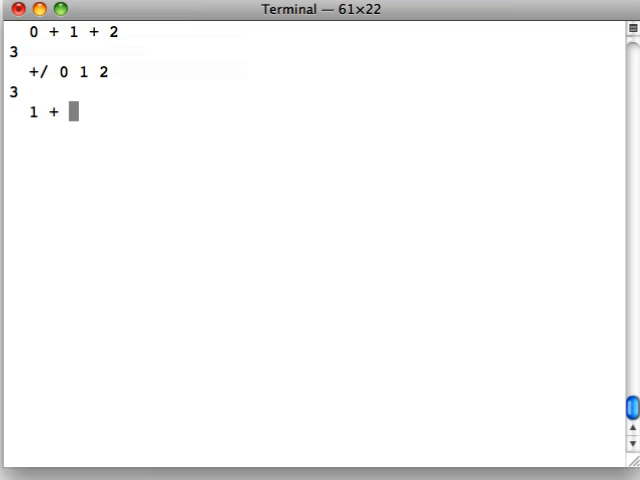
{"action": "type", "text": "+/ 0 1 2"}
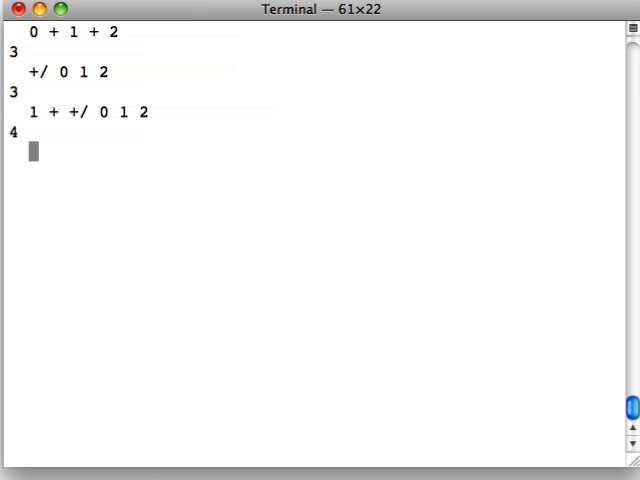
{"action": "type", "text": "\\clear"}
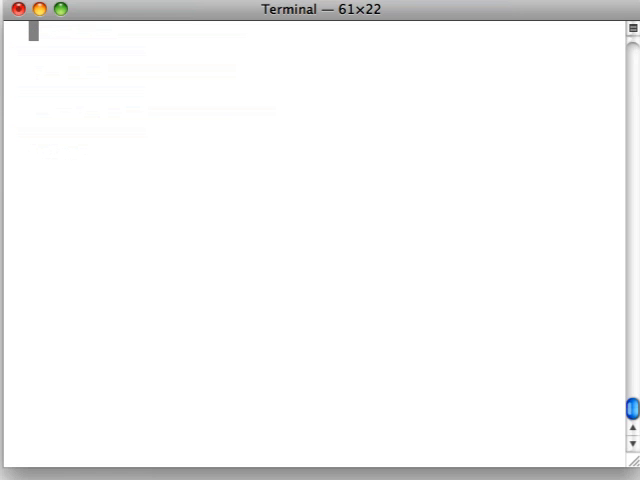
Under an /Enumerate comment, evaluate !7 as 0–6 and !100 as 0–99, then clear.
{"action": "type", "text": "/Enumerate"}
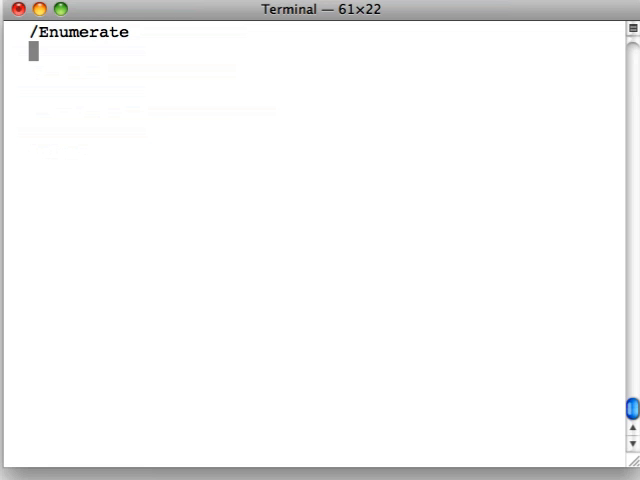
{"action": "type", "text": "!7"}
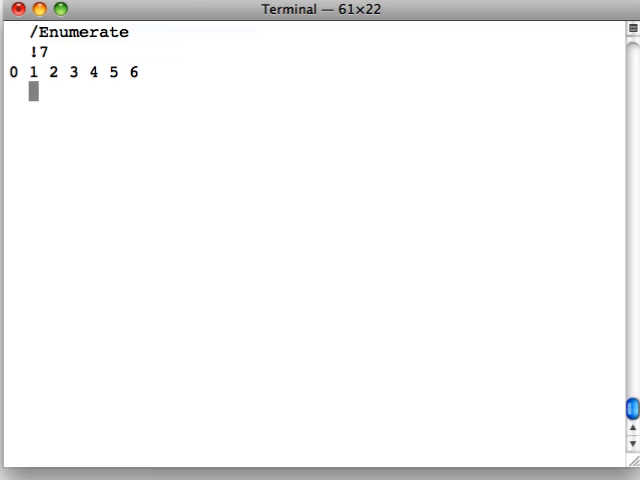
{"action": "type", "text": "!10"}
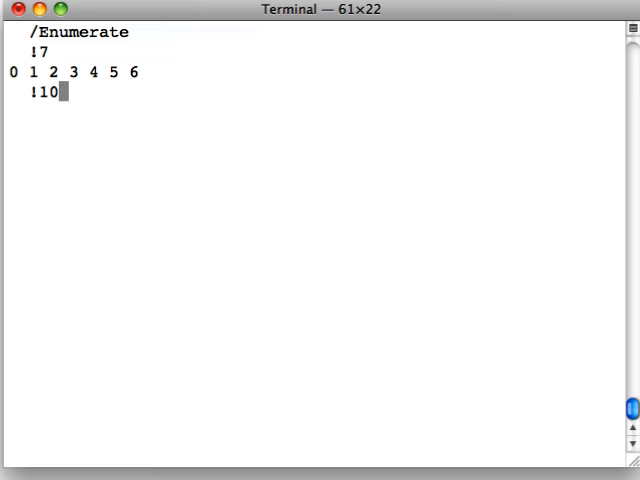
{"action": "key", "text": "Return"}
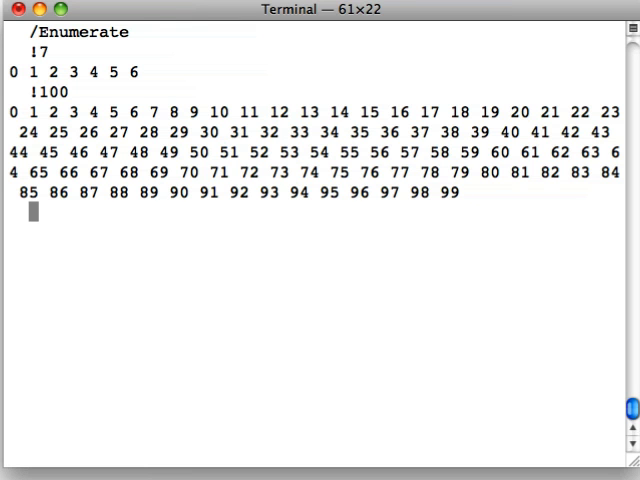
{"action": "type", "text": "\\clea"}
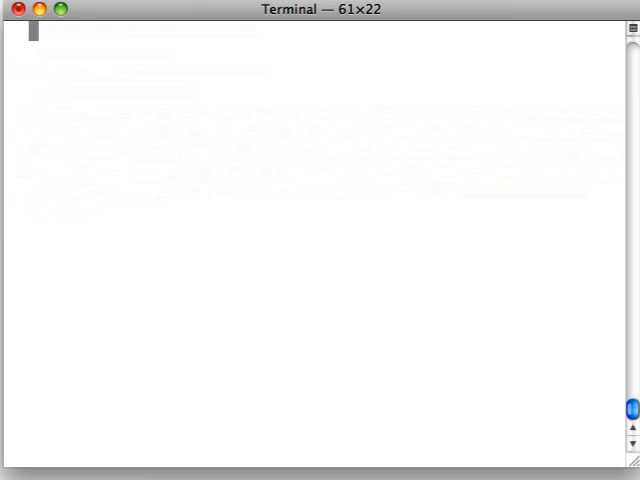
Evaluate 1 + !3 as 1 2 3, !3 alone as 0 1 2, and 1 + 0 1 2.
{"action": "type", "text": "1 +"}
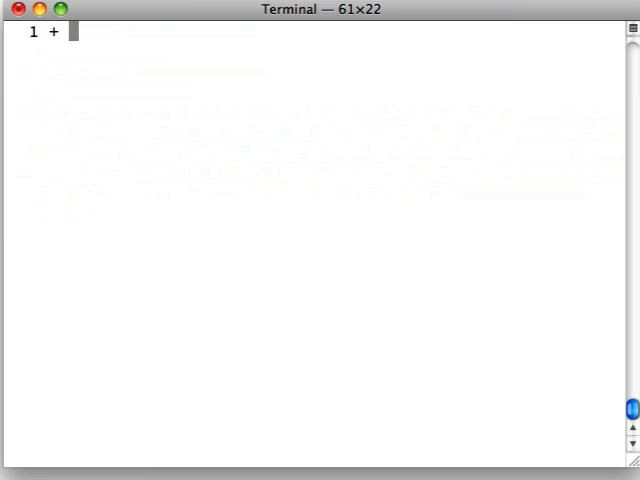
{"action": "type", "text": "!3"}
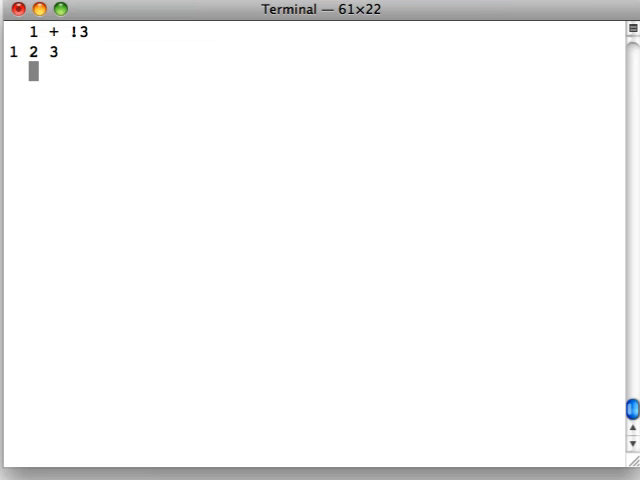
{"action": "key", "text": "Return"}
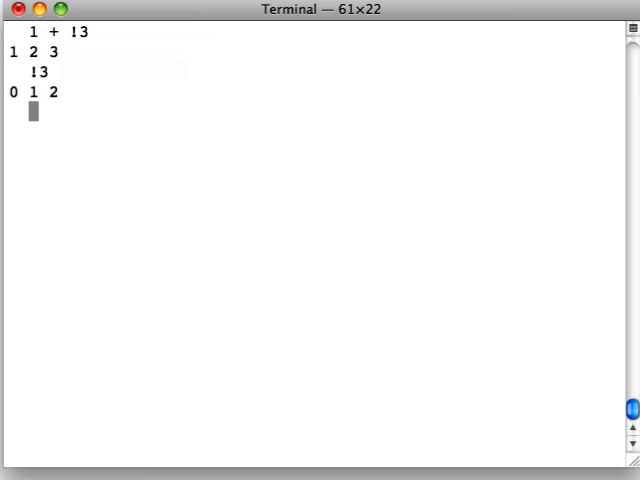
{"action": "type", "text": "1 + 0 1 2"}
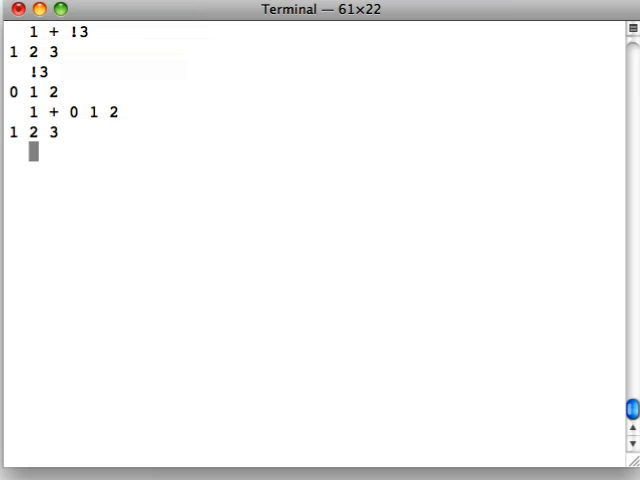
Evaluate (!3) + !3 as 0 2 4 and +/ !3 as 3, then start \clear.
{"action": "type", "text": "(!3"}
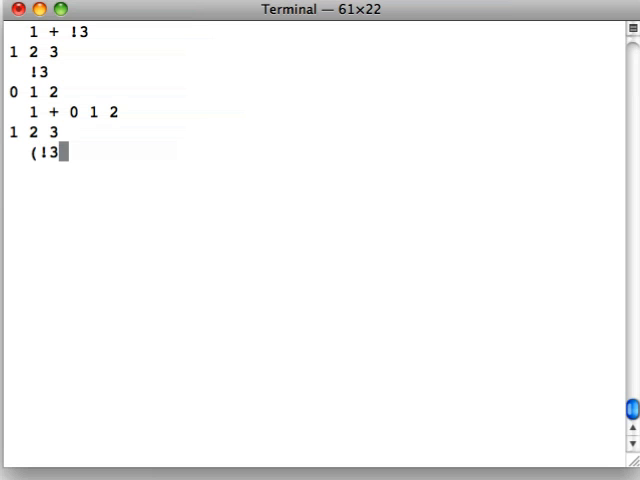
{"action": "type", "text": ") +"}
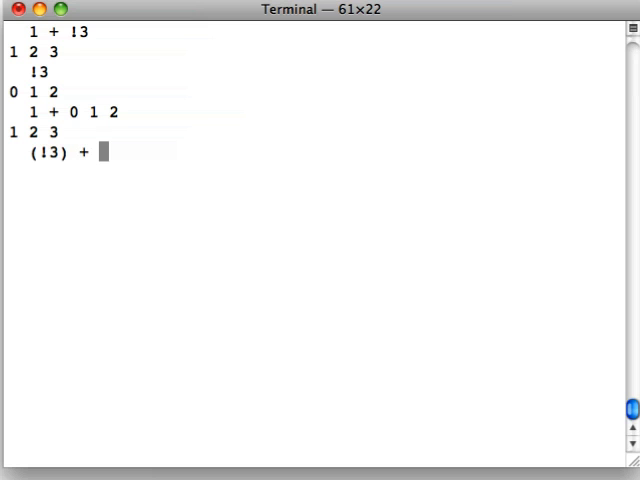
{"action": "type", "text": "!3"}
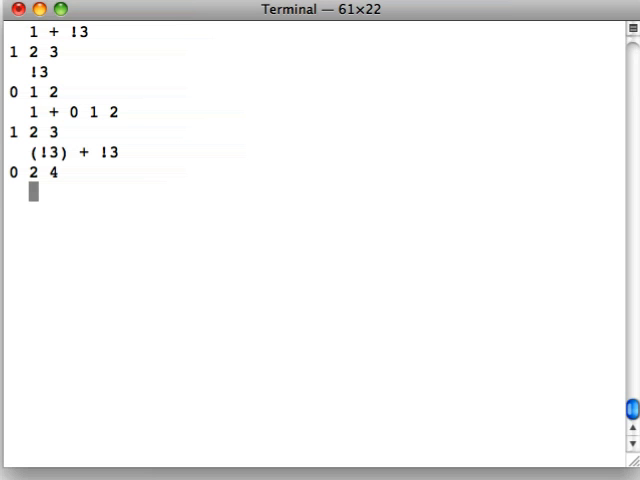
{"action": "type", "text": "+/ !"}
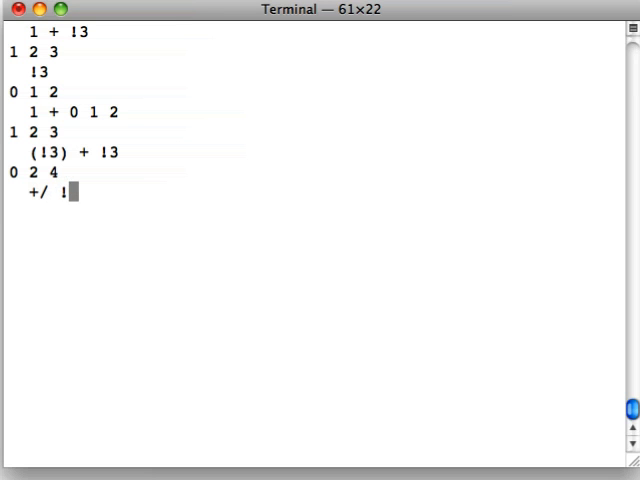
{"action": "type", "text": "3"}
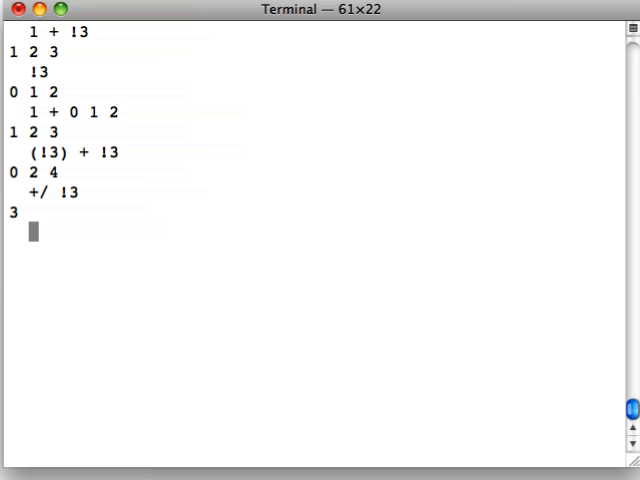
{"action": "type", "text": "\\cle"}
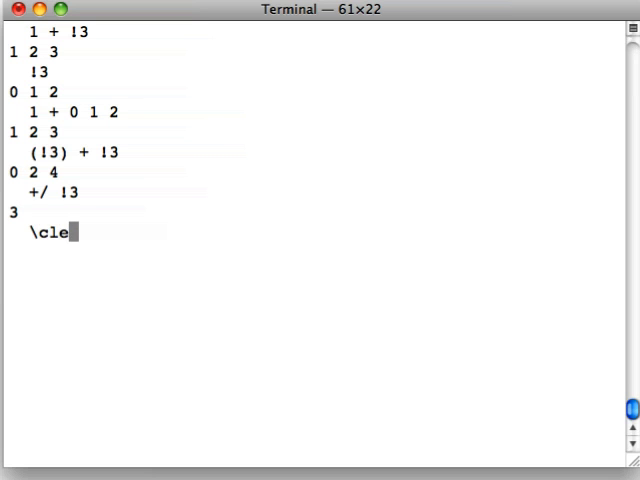
Build up factorial from !5, 1+!5 and */1+!5 evaluating to 120.
{"action": "key", "text": "Return"}
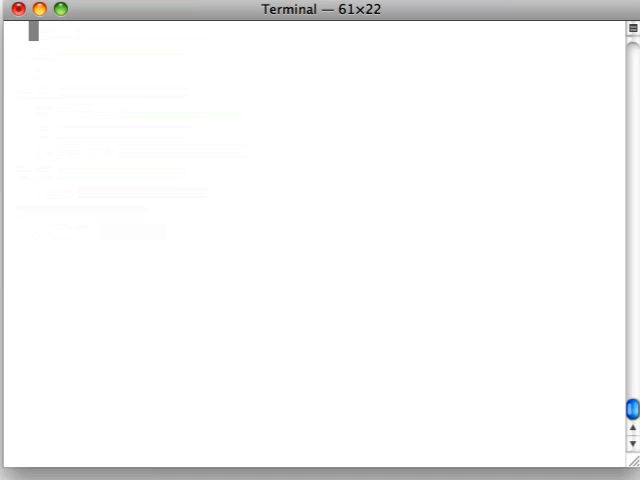
{"action": "type", "text": "!5"}
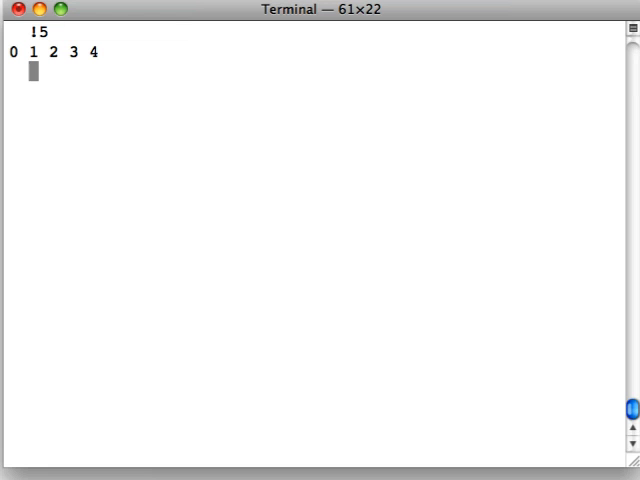
{"action": "type", "text": "1"}
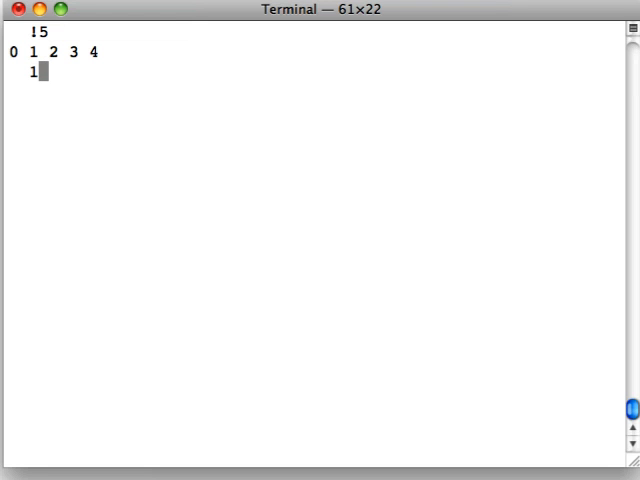
{"action": "type", "text": "+!5"}
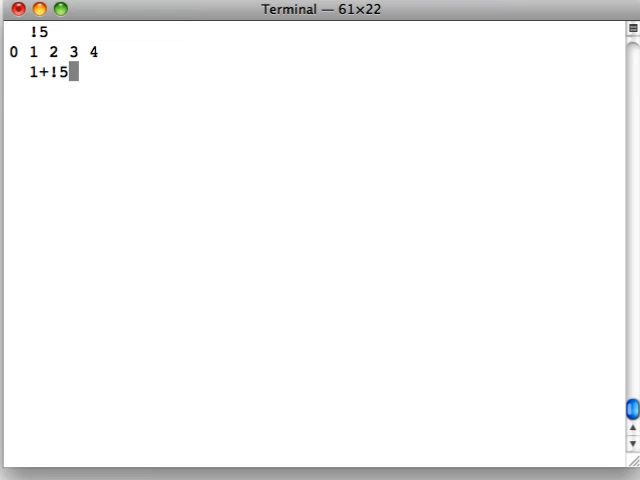
{"action": "key", "text": "Return"}
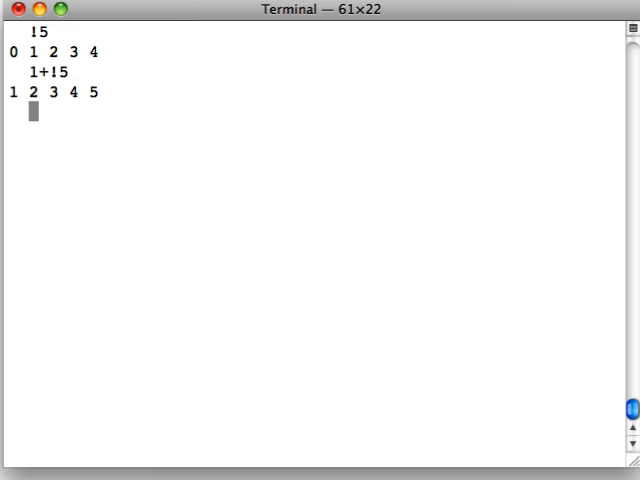
{"action": "type", "text": "*"}
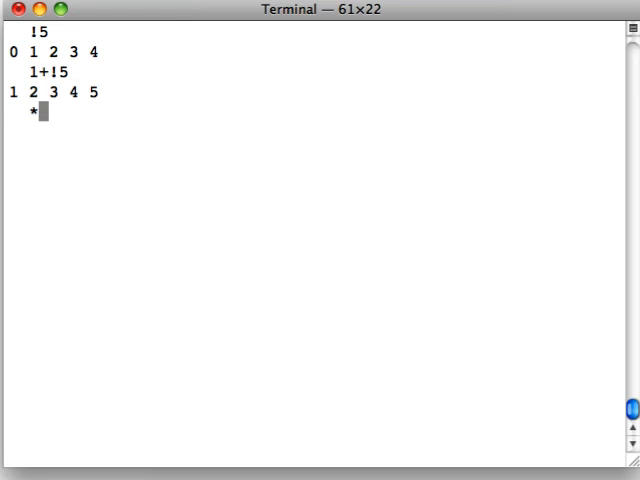
{"action": "type", "text": "/1+!5"}
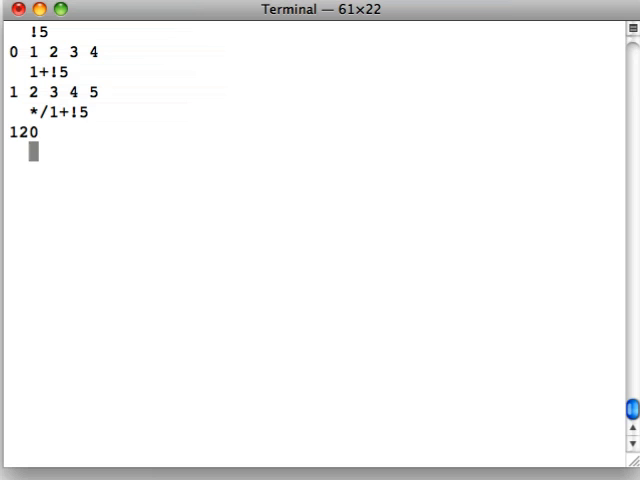
Under a /Factorial comment, define f as */1+!: and test f 5 (120) and f 3.
{"action": "type", "text": "/"}
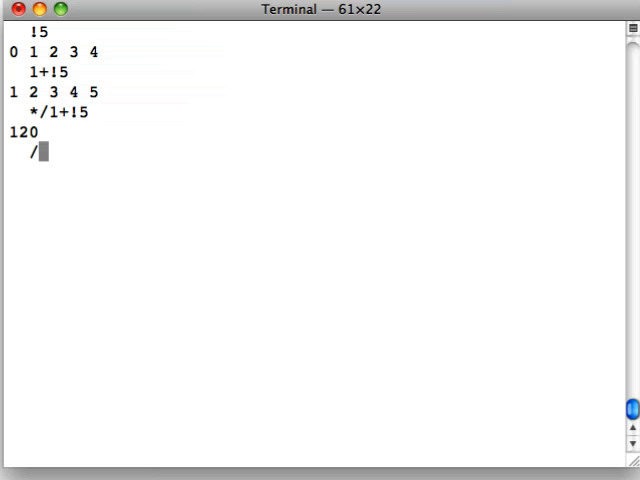
{"action": "type", "text": "Factorial"}
{"action": "type", "text": "f:"}
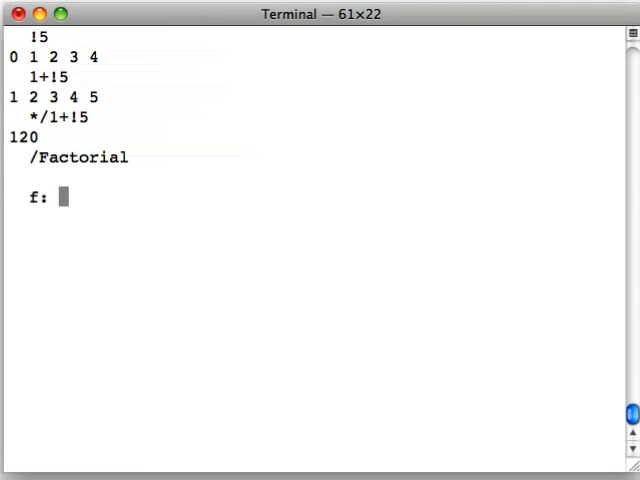
{"action": "type", "text": "*/1"}
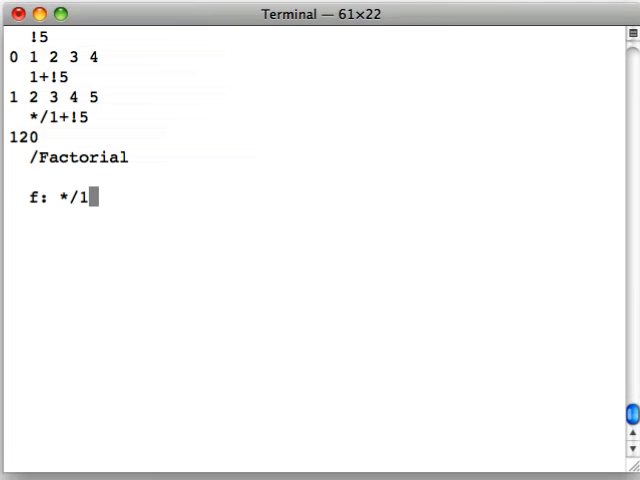
{"action": "type", "text": "+!:"}
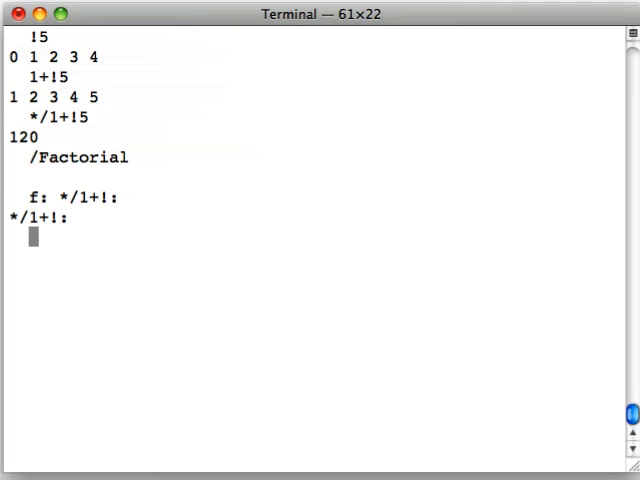
{"action": "type", "text": "f"}
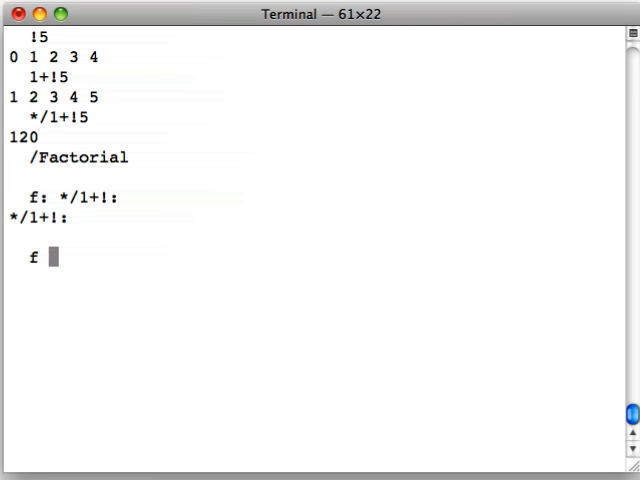
{"action": "type", "text": "5"}
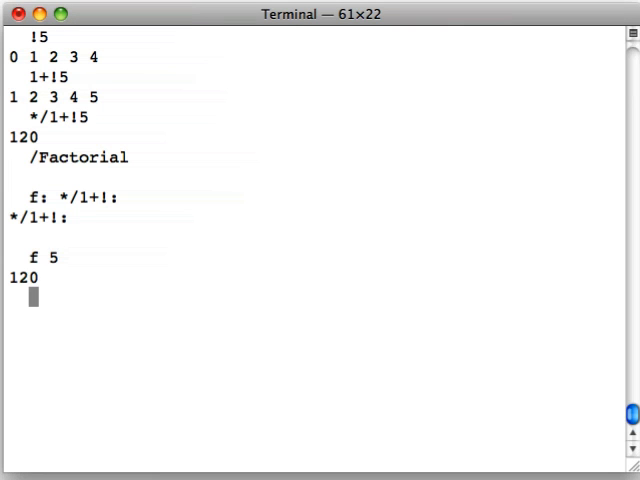
{"action": "type", "text": "f 3"}
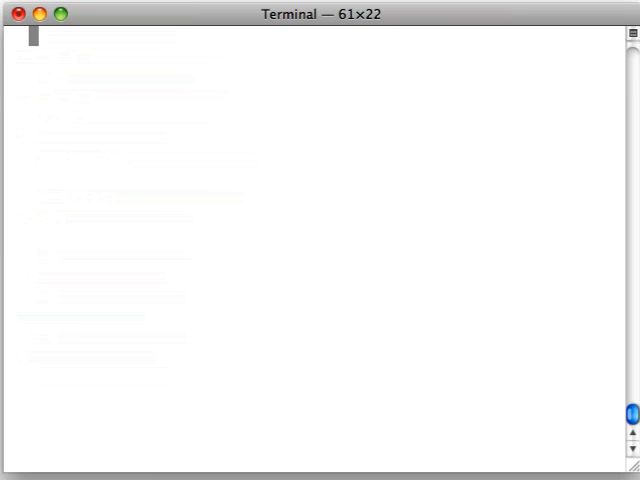
Under a /Functions comment, evaluate {1+x} and apply it to 2 giving 3.
{"action": "type", "text": "/Functions"}
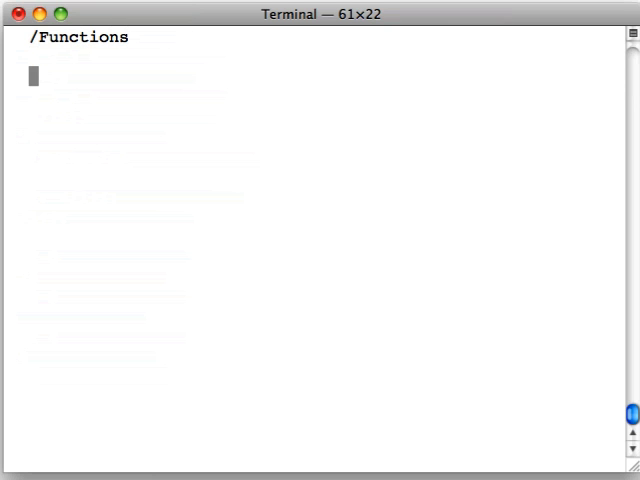
{"action": "type", "text": "{"}
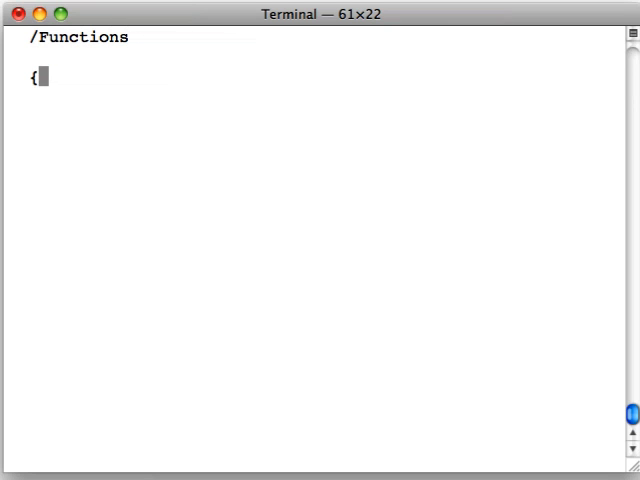
{"action": "type", "text": "1+x"}
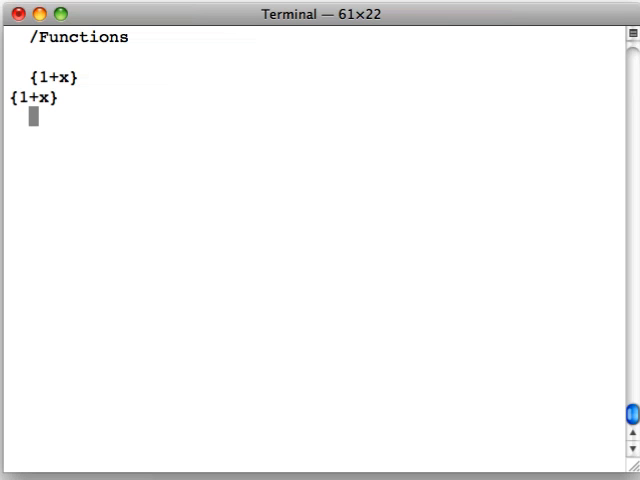
{"action": "type", "text": "{1"}
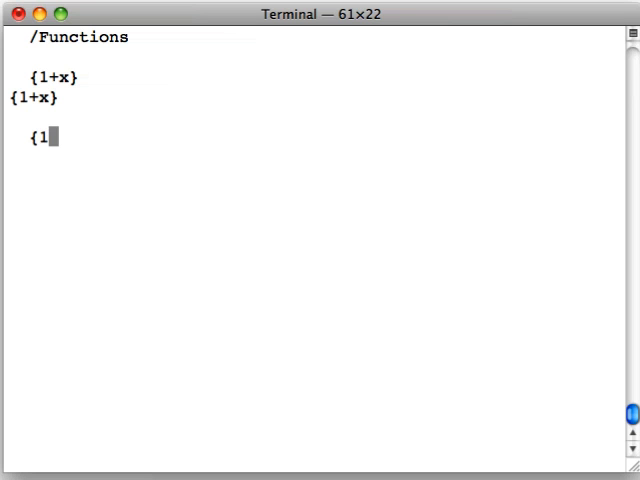
{"action": "type", "text": "+x} 2"}
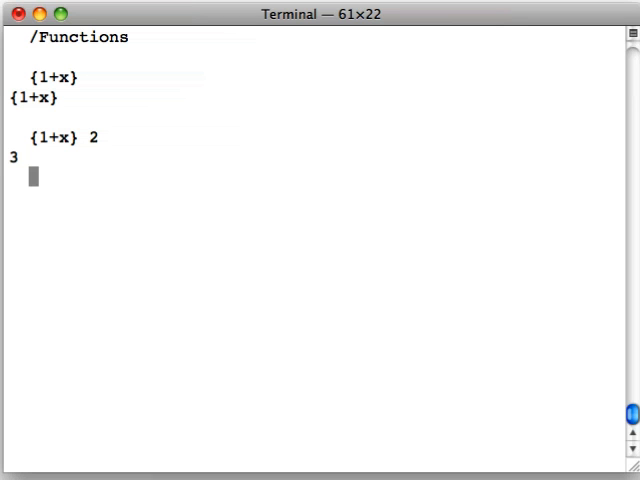
Redefine f as {*/1+!x}, try it on 5, then clear the screen.
{"action": "type", "text": "f: {"}
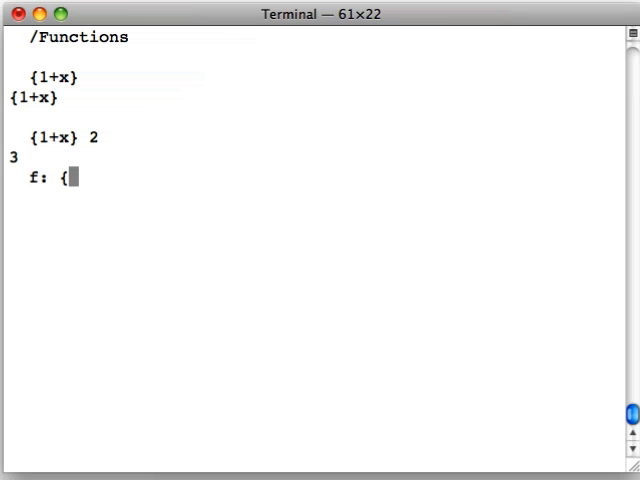
{"action": "type", "text": "*"}
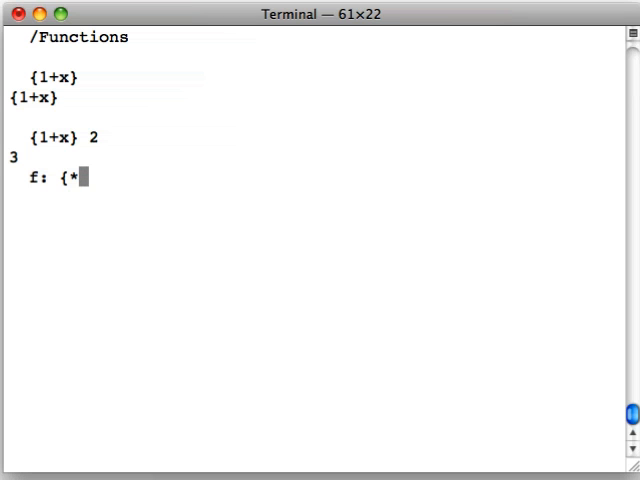
{"action": "type", "text": "/1+"}
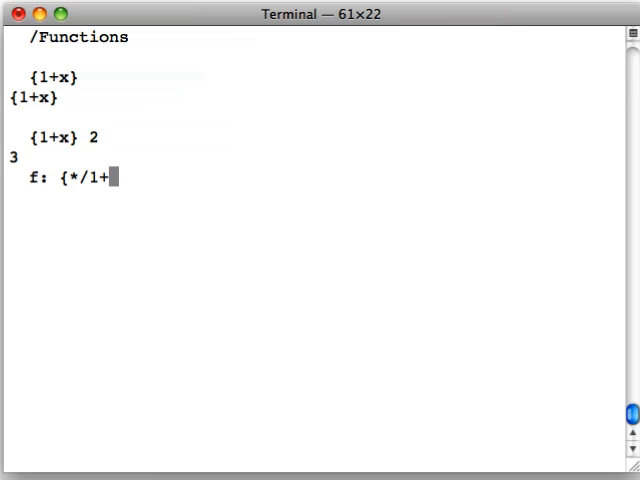
{"action": "type", "text": "!x}"}
{"action": "type", "text": "f"}
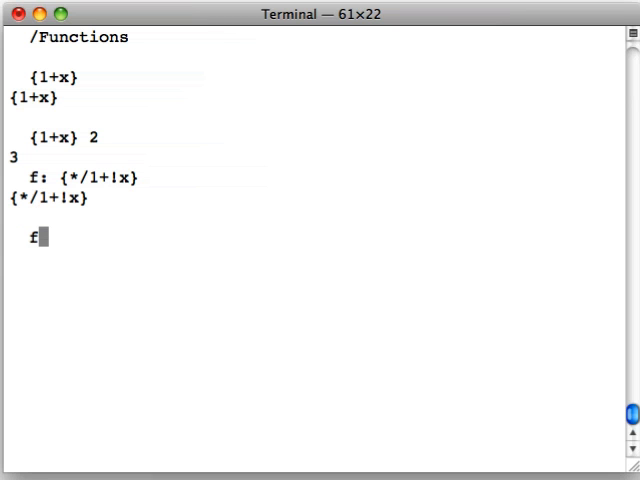
{"action": "type", "text": "5"}
{"action": "type", "text": "/"}
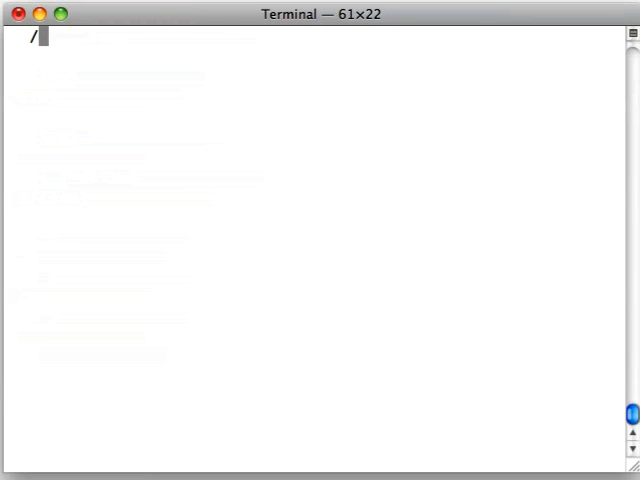
Write comments /Is x a leap year? and the rule: divisible by 4, not 100, except if by 400.
{"action": "type", "text": "Is x a leap"}
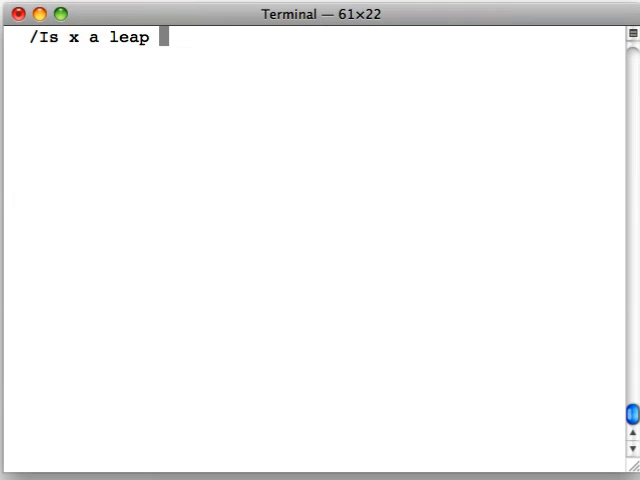
{"action": "type", "text": "year?"}
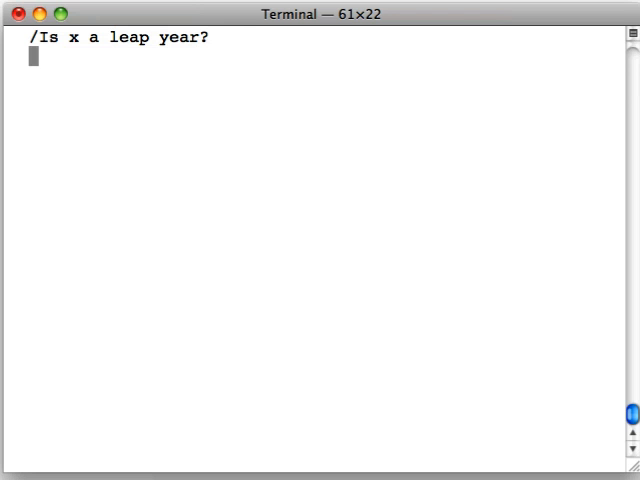
{"action": "type", "text": "/x div"}
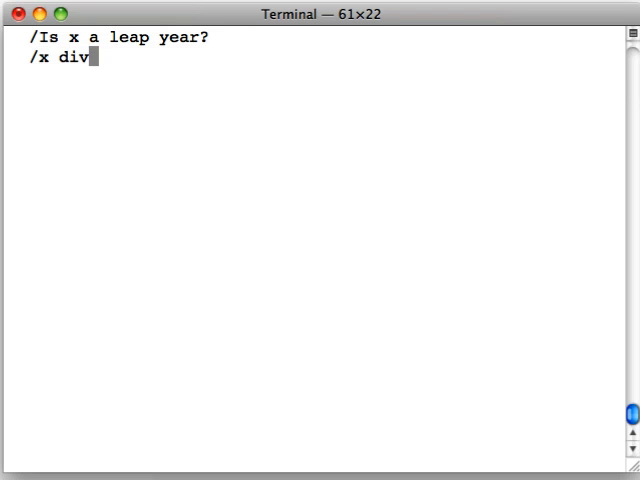
{"action": "type", "text": "isible by 4,"}
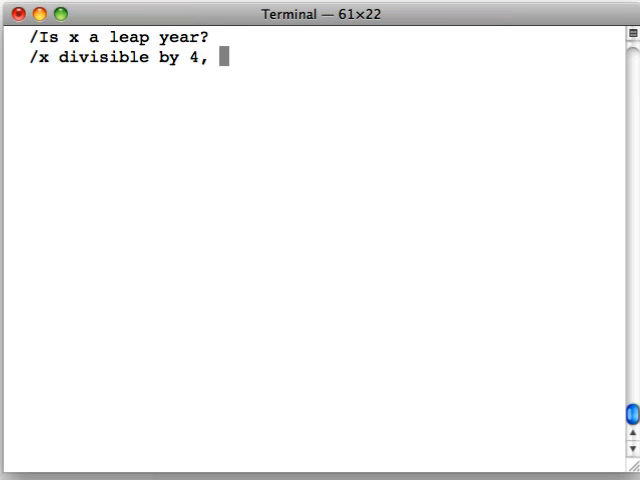
{"action": "type", "text": "but not 100"}
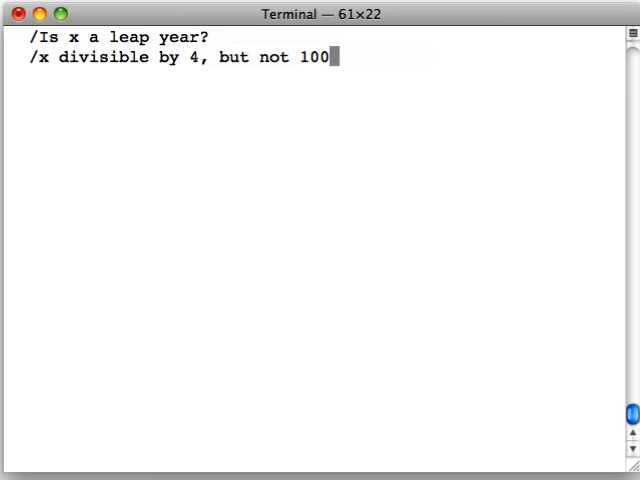
{"action": "type", "text": ", except if"}
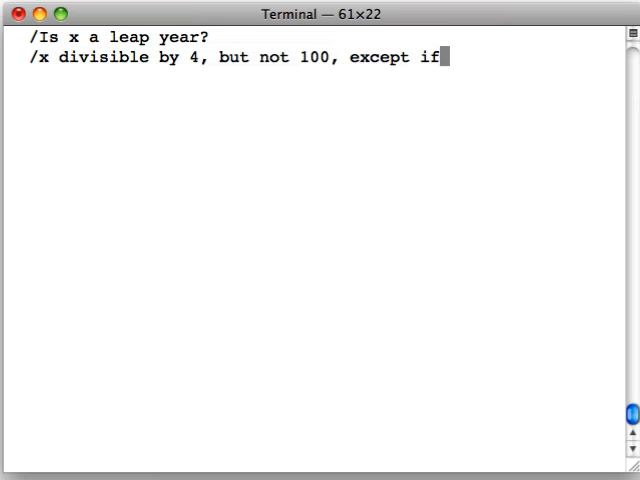
{"action": "type", "text": "also by 400"}
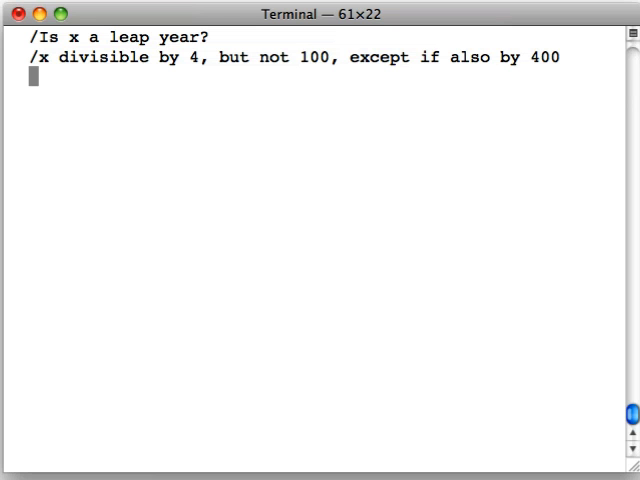
Add example comments /Yes: 1984, 2000 and /No: 2100.
{"action": "type", "text": "/"}
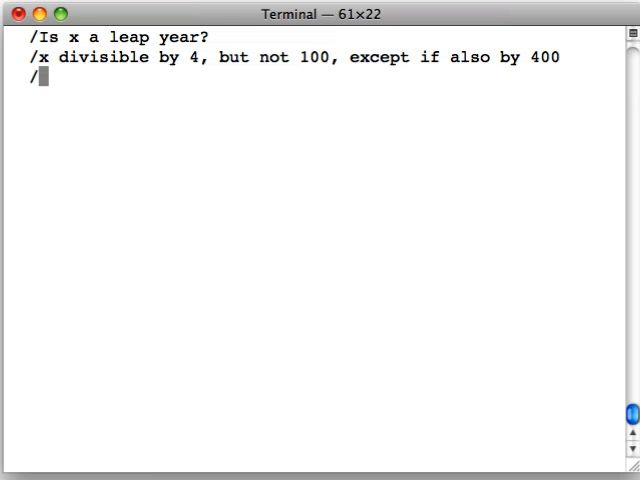
{"action": "type", "text": "Yes:"}
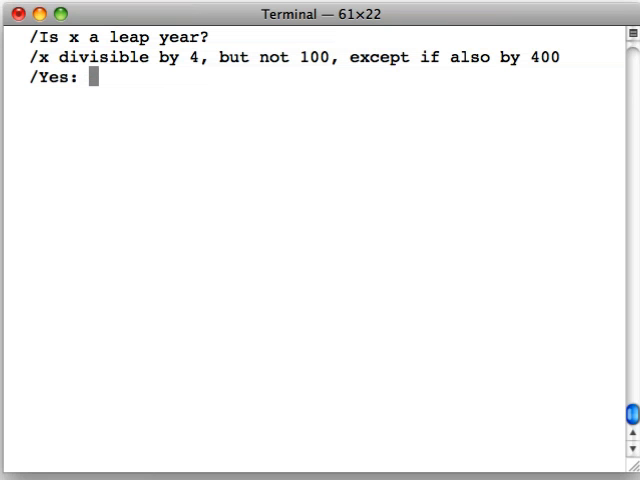
{"action": "type", "text": "1984, 2000"}
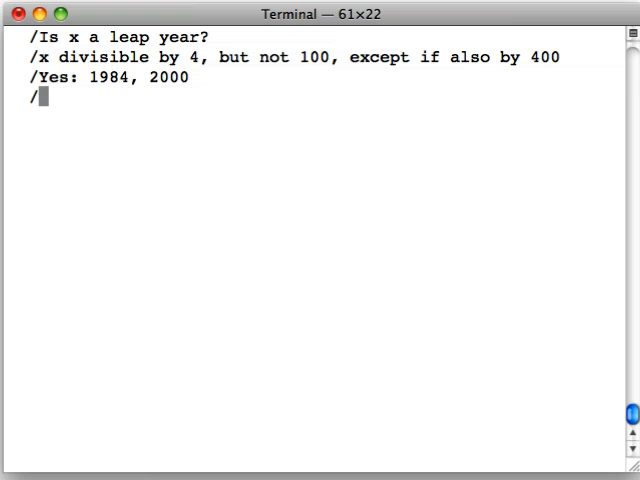
{"action": "type", "text": "No:"}
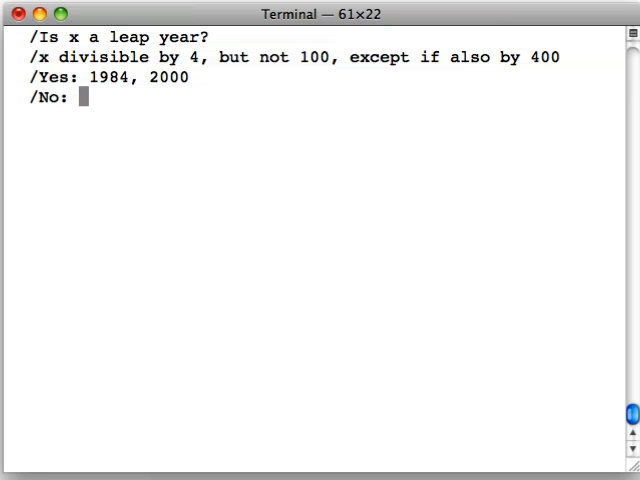
{"action": "type", "text": "2100"}
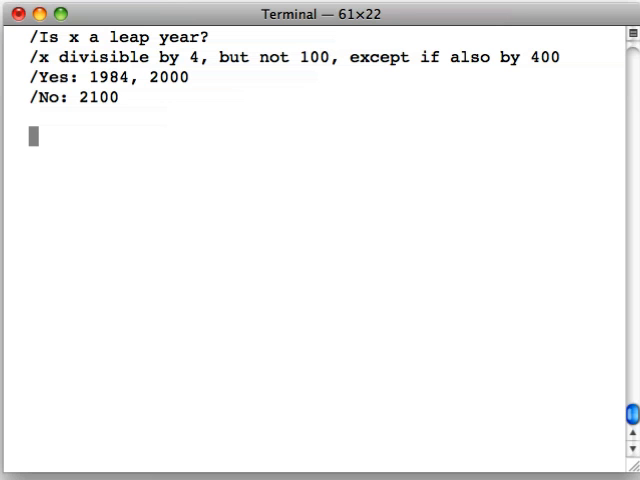
Under a /Not verb comment, negate 0 1 0 1 to 1 0 1 0 and 2 0 2 0 to 0 1 0 1, then note /Mod verb.
{"action": "type", "text": "/"}
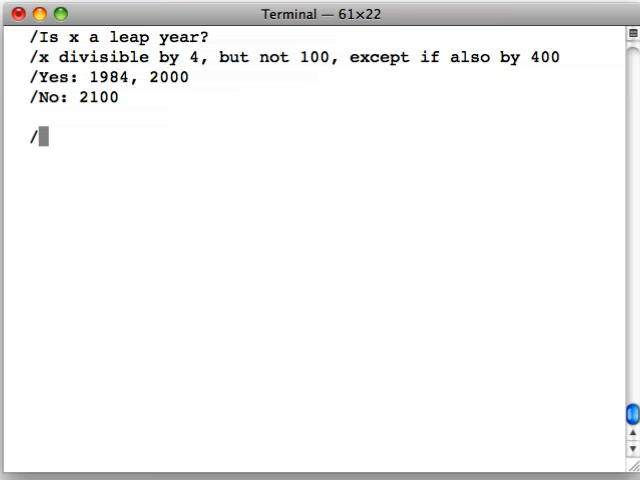
{"action": "type", "text": "Not verb"}
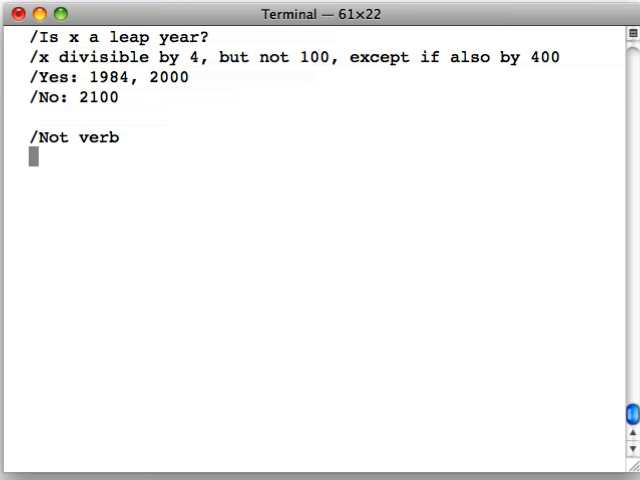
{"action": "type", "text": "~"}
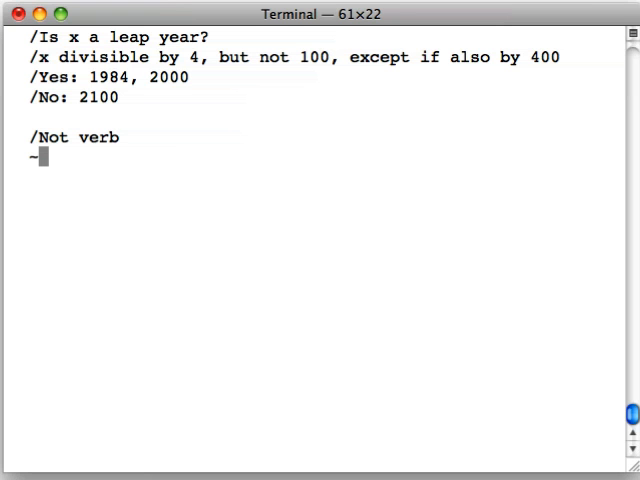
{"action": "type", "text": "0 1 0"}
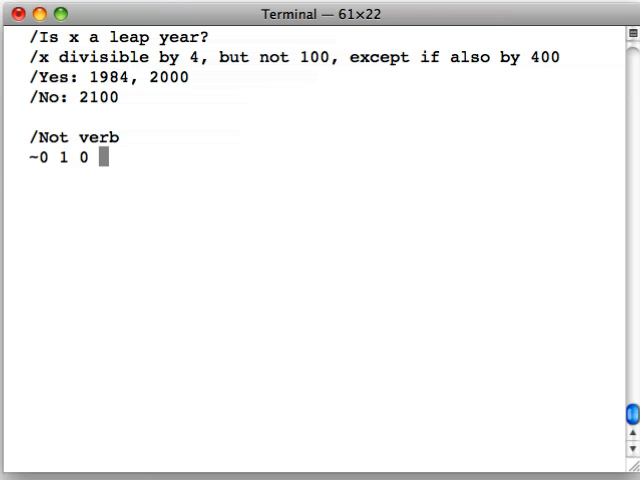
{"action": "type", "text": "1"}
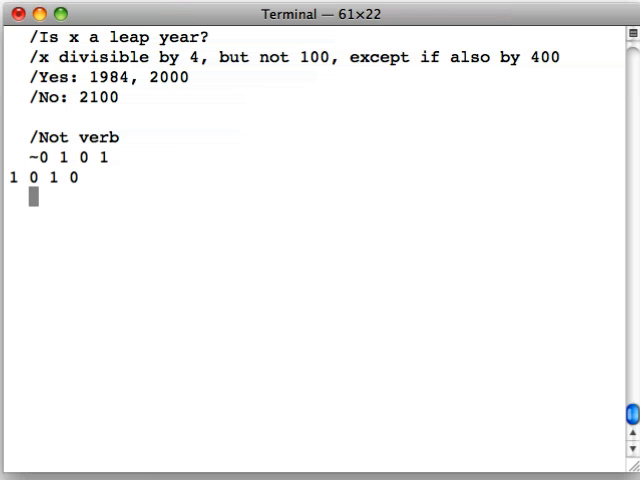
{"action": "type", "text": "~"}
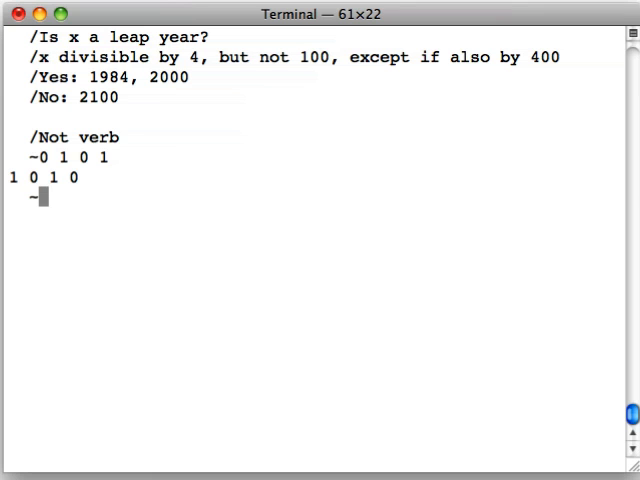
{"action": "type", "text": "2 0 2 0"}
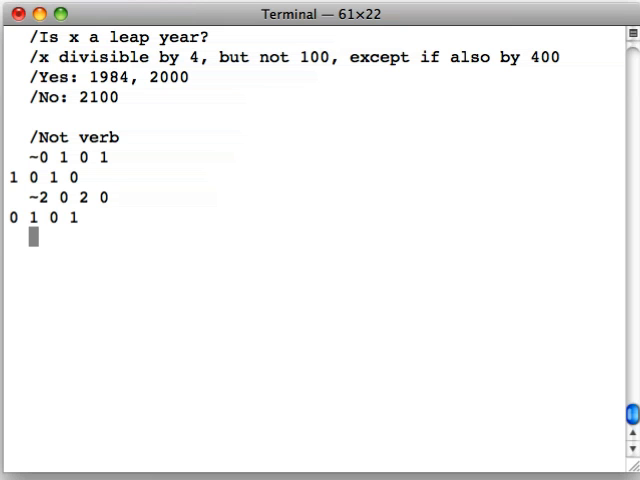
{"action": "type", "text": "/Mod verb"}
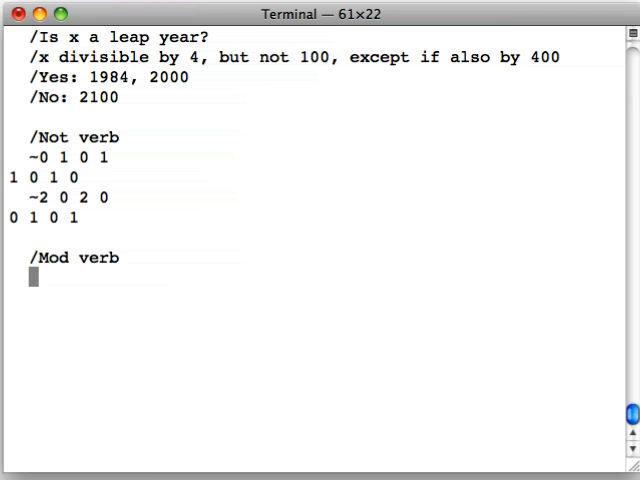
Compute 10!2 and 10!5 as 0, 10!4 as 2, and 10!' 2 5 4 as 0 0 2, then start \clear.
{"action": "type", "text": "10!"}
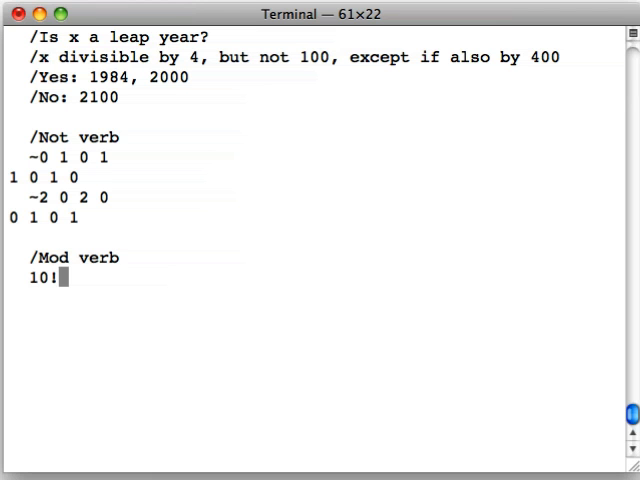
{"action": "type", "text": "2"}
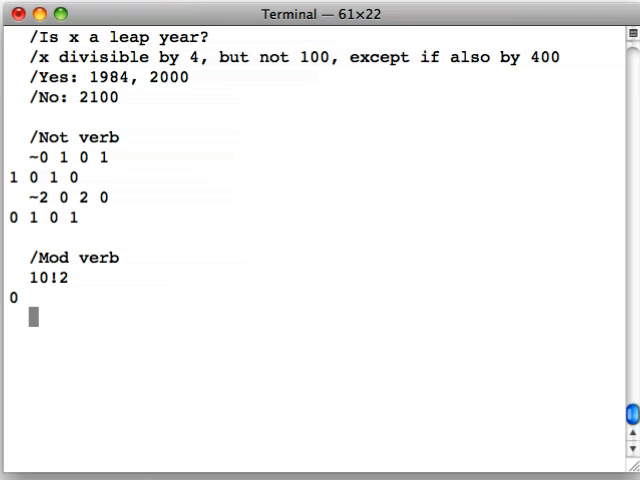
{"action": "type", "text": "10"}
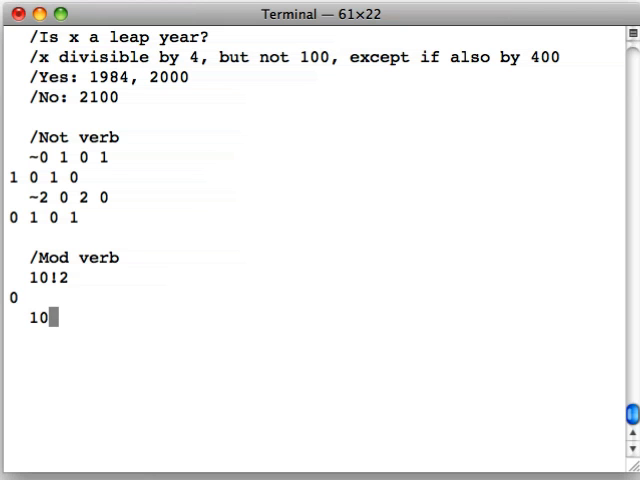
{"action": "type", "text": "!5"}
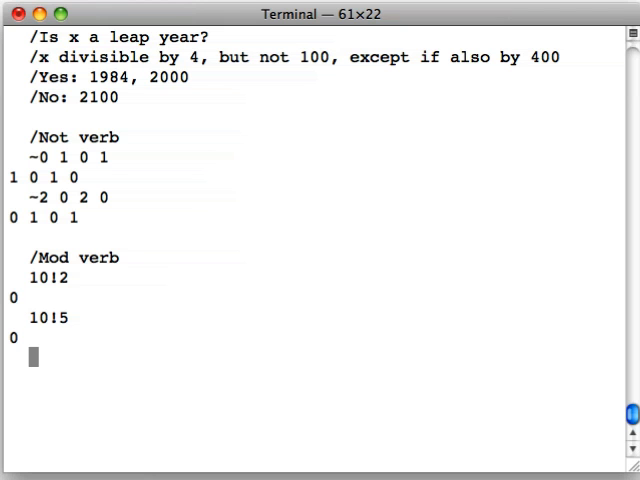
{"action": "type", "text": "10!"}
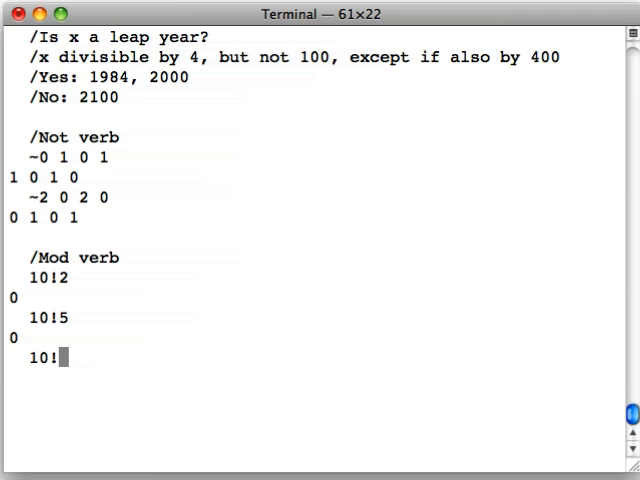
{"action": "type", "text": "4"}
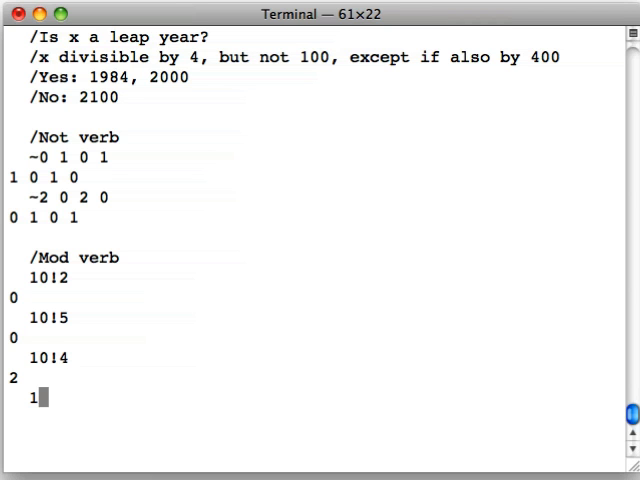
{"action": "type", "text": "0"}
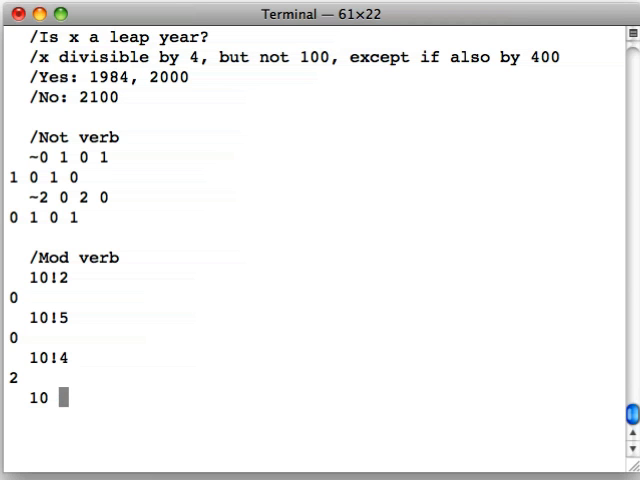
{"action": "type", "text": "!' 2 5 4"}
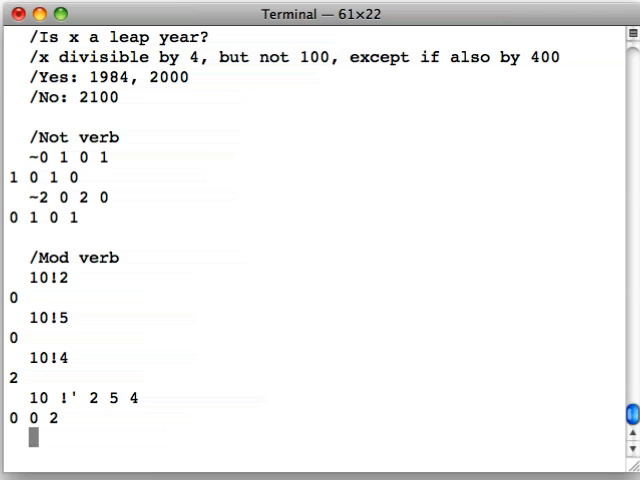
{"action": "type", "text": "\\clea"}
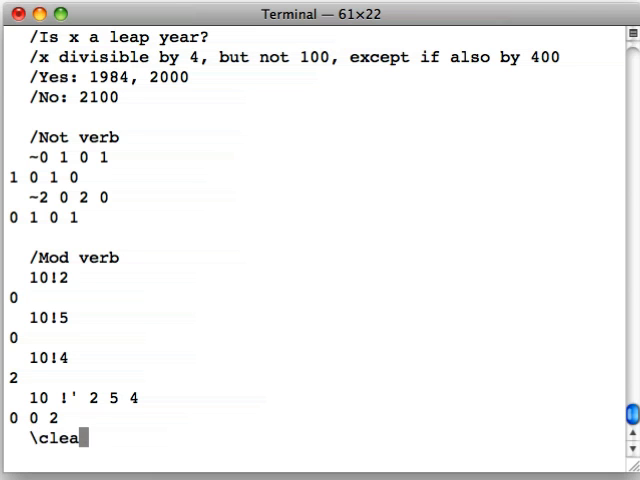
Clear the console and define leap: {(+/~x!'4 100 400)!2}.
{"action": "key", "text": "Return"}
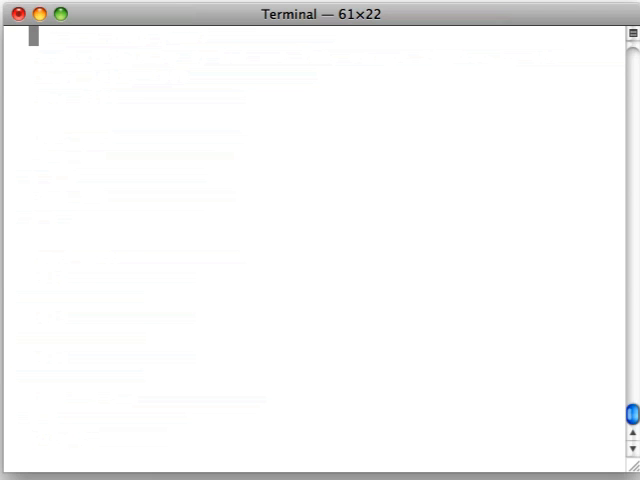
{"action": "type", "text": "lea"}
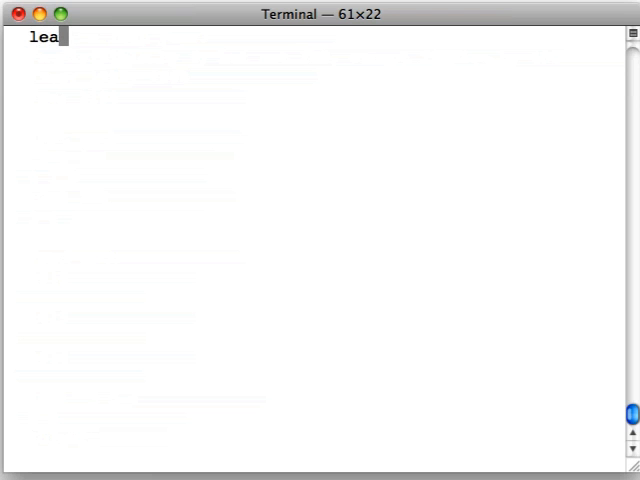
{"action": "type", "text": "p: {"}
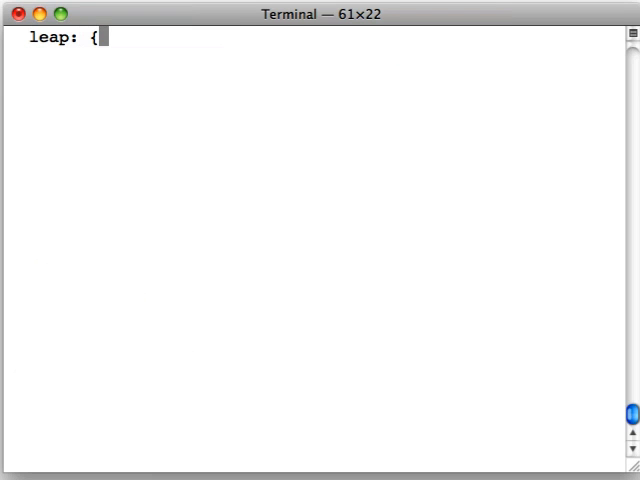
{"action": "type", "text": "(+"}
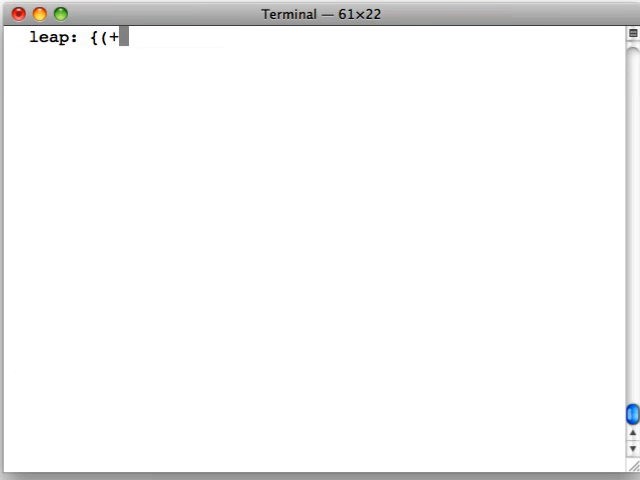
{"action": "type", "text": "/"}
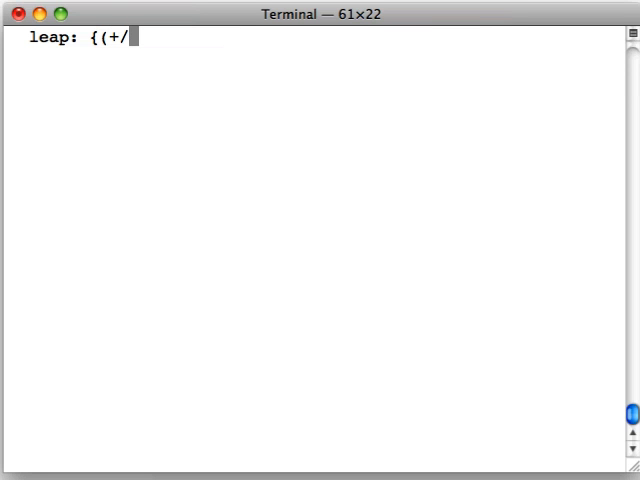
{"action": "type", "text": "~x!'"}
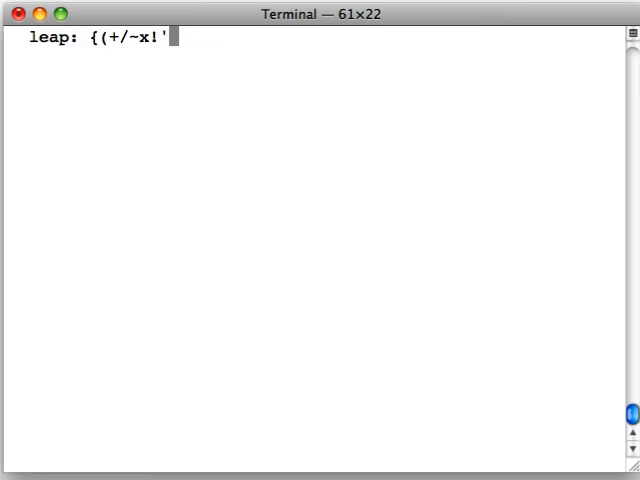
{"action": "type", "text": "4"}
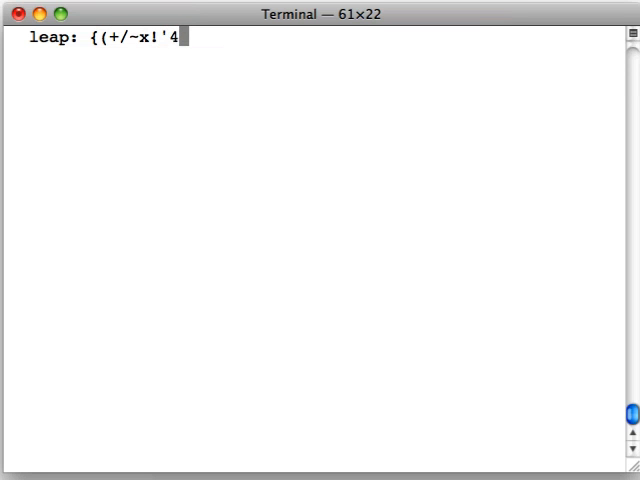
{"action": "type", "text": "100 400"}
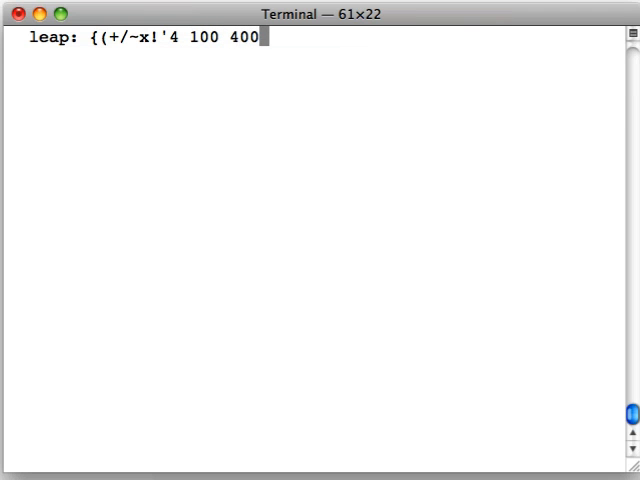
{"action": "type", "text": ")"}
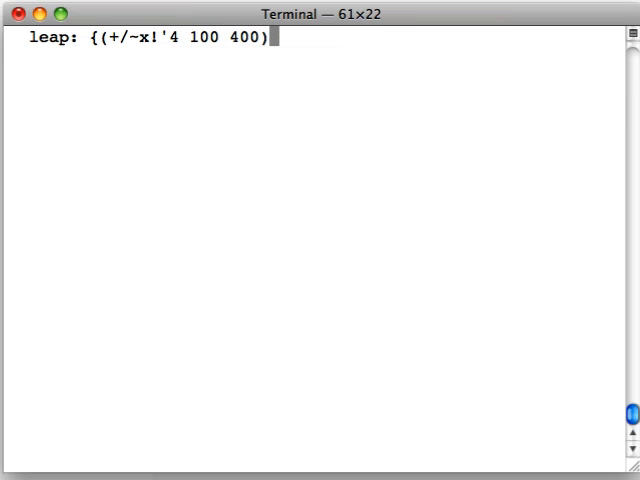
{"action": "type", "text": "!2}"}
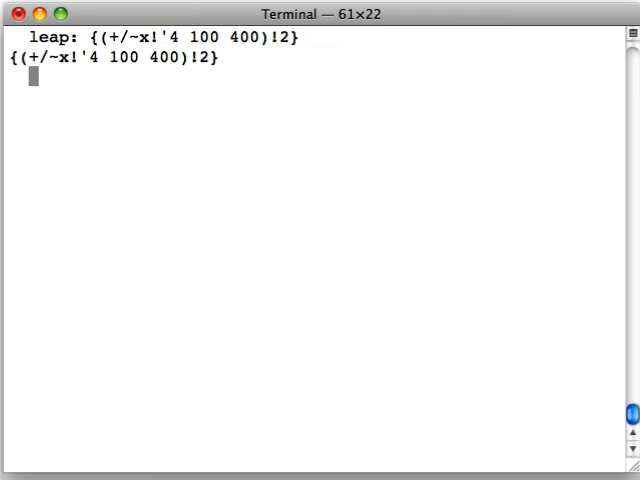
Evaluate leap on 1984, 2000 and 2100, getting 1, 1 and 0.
{"action": "type", "text": "leap"}
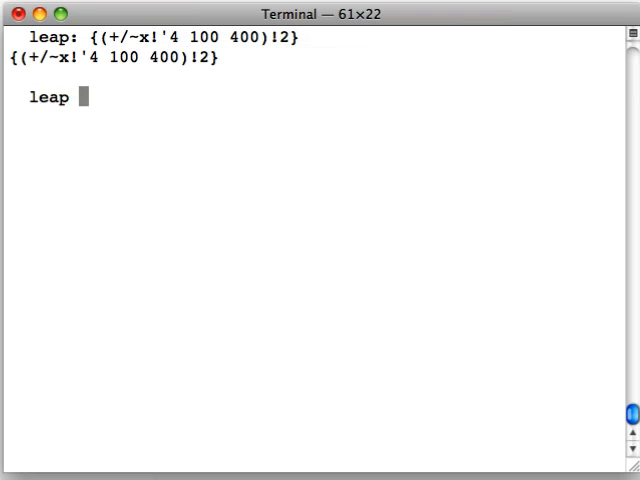
{"action": "type", "text": "1984"}
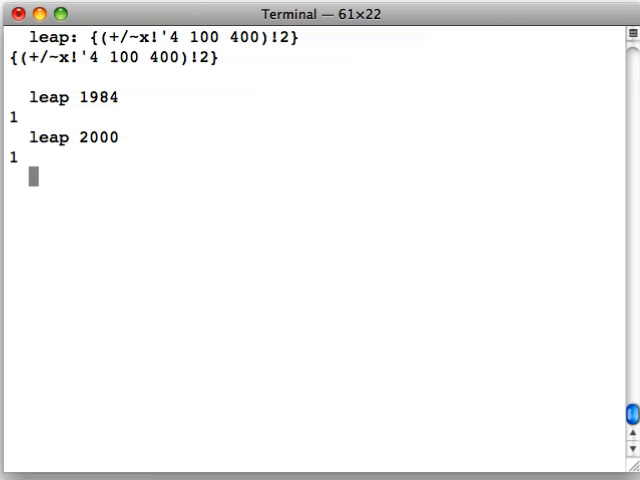
{"action": "type", "text": "leap 2"}
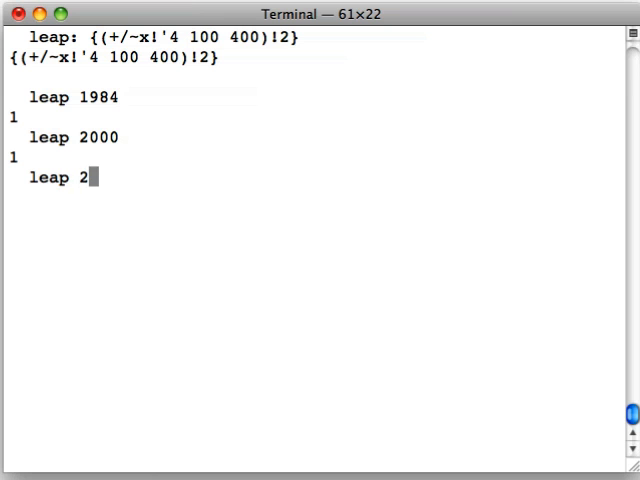
{"action": "key", "text": "Return"}
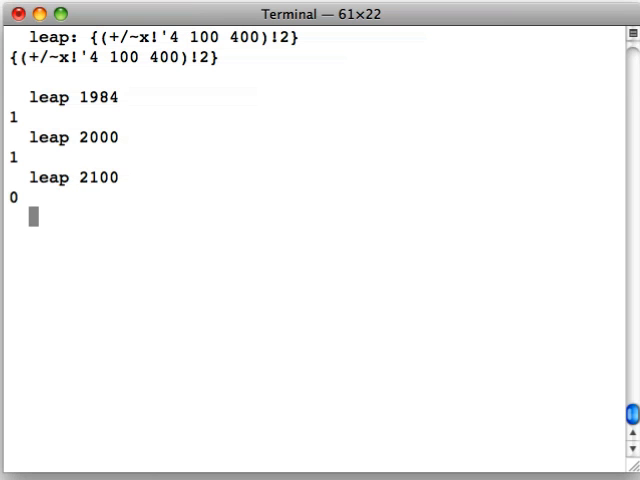